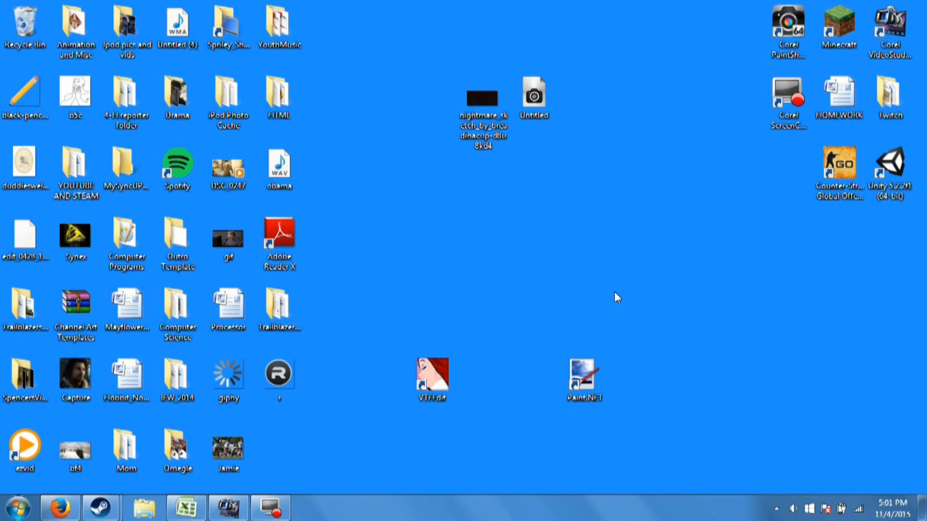
{"action": "mouse_move", "coordinate": [413, 348]}
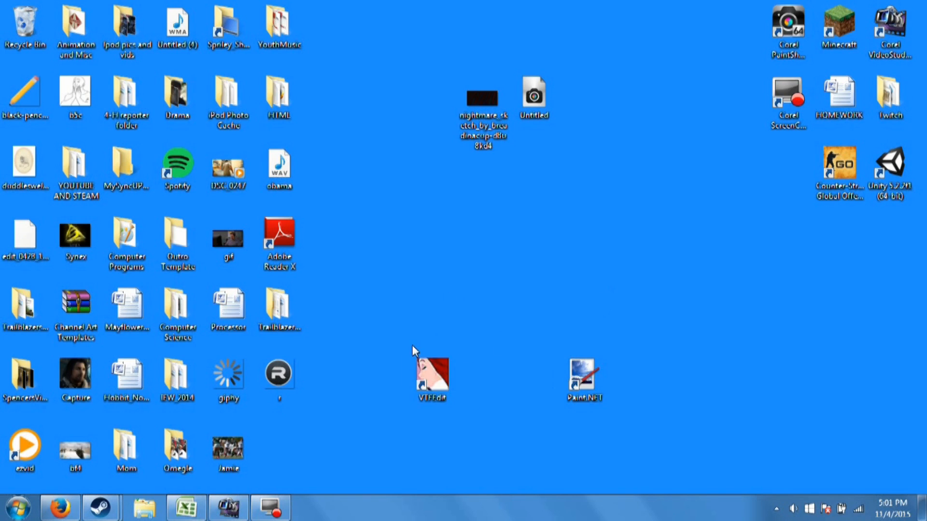
{"action": "mouse_move", "coordinate": [421, 361]}
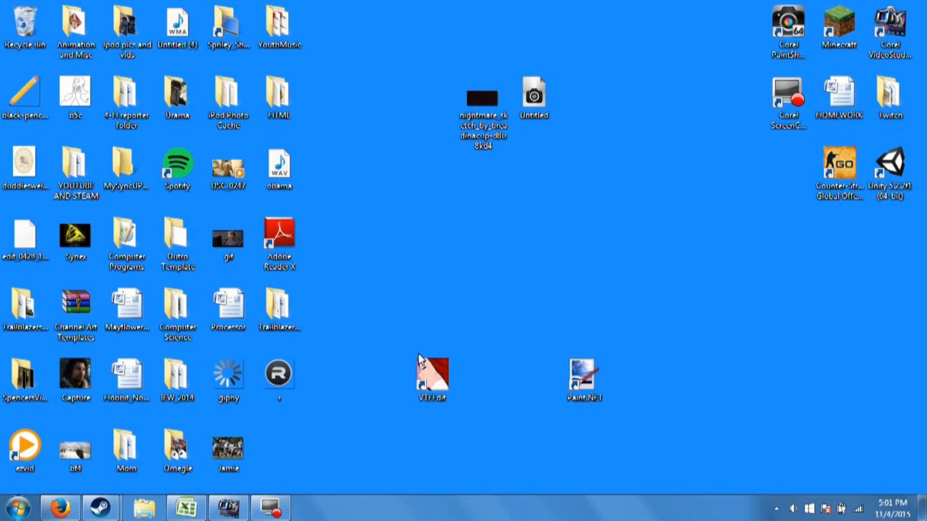
Restore the Firefox window from the taskbar.
{"action": "left_click", "coordinate": [584, 379]}
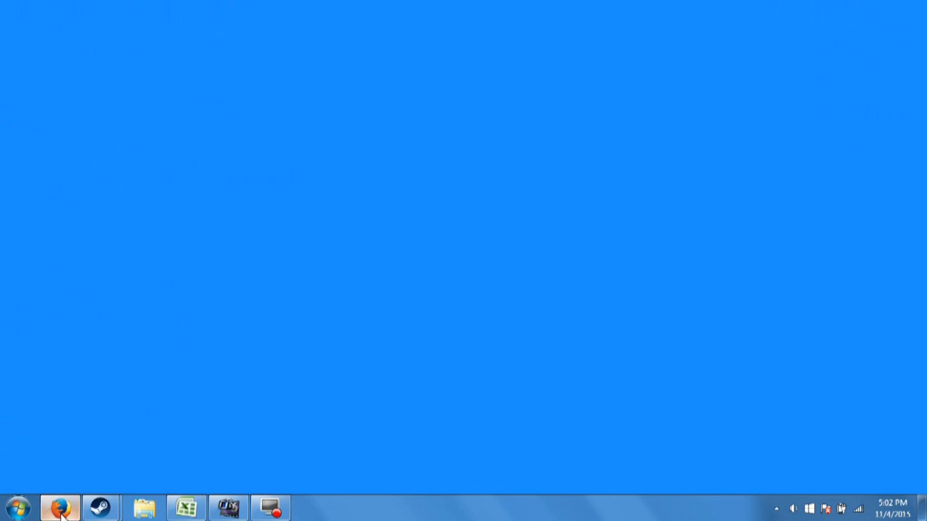
Bring up Firefox, switch to the Nem's Tools VTFLib tab, and add a blank tab.
{"action": "left_click", "coordinate": [59, 507]}
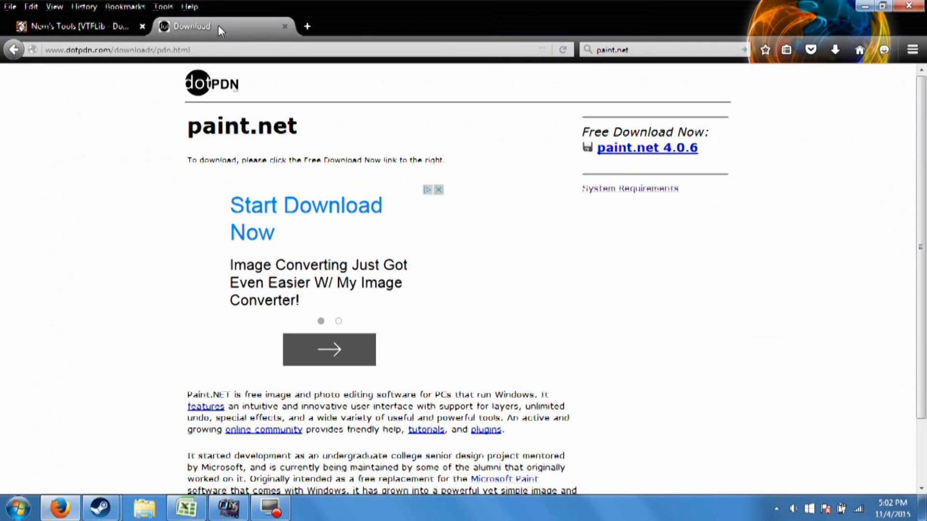
{"action": "left_click", "coordinate": [71, 27]}
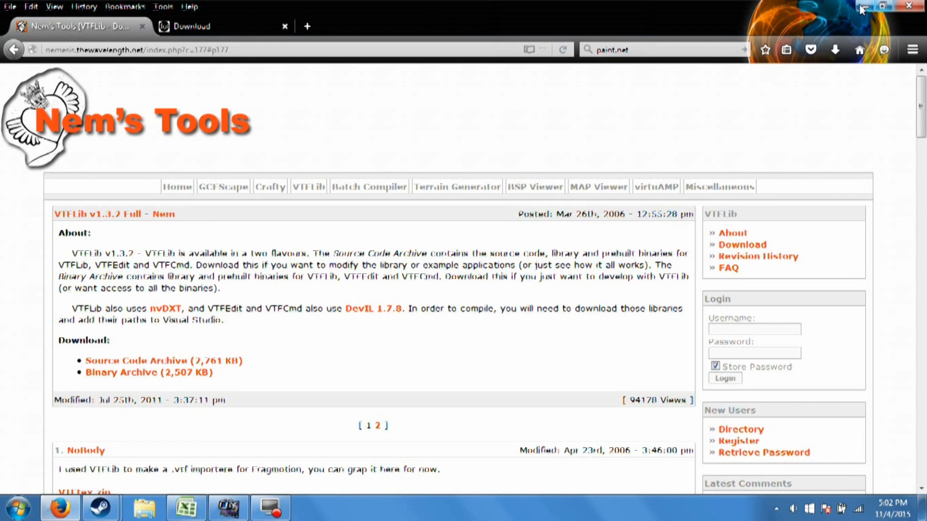
{"action": "mouse_move", "coordinate": [862, 8]}
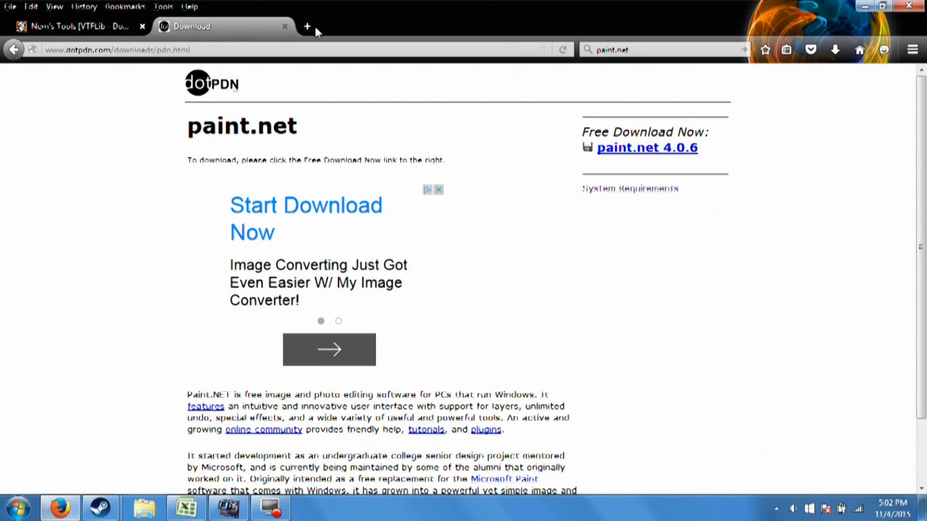
{"action": "left_click", "coordinate": [307, 26]}
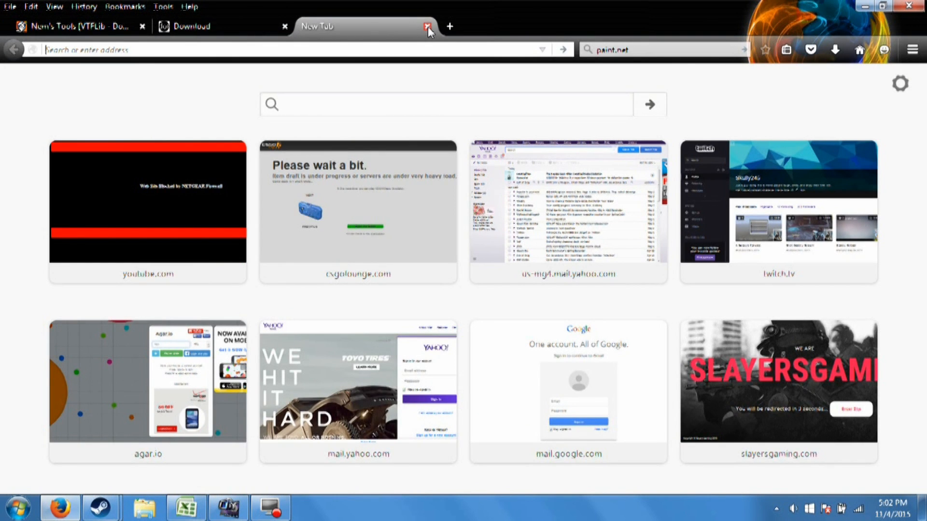
Search 'nems' and follow Nem's Tools through VTFLib to the VTFEdit download page.
{"action": "left_click", "coordinate": [427, 26]}
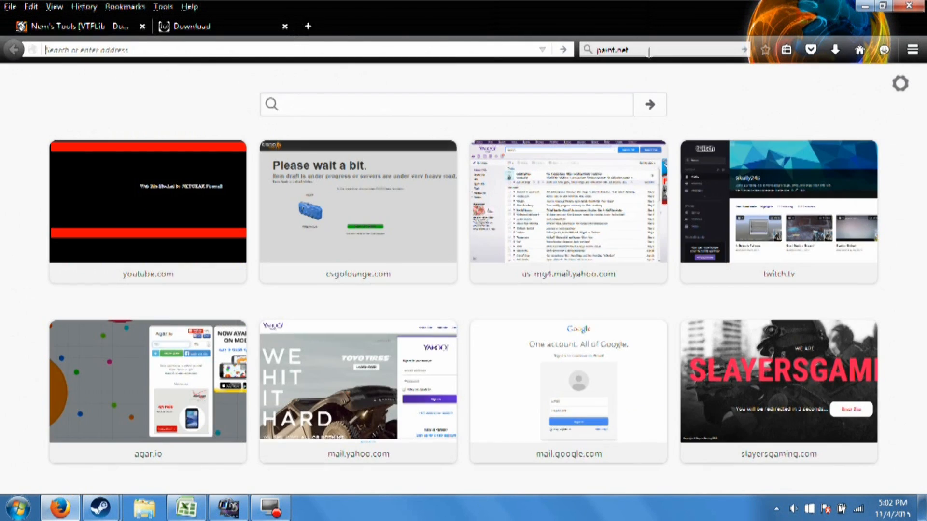
{"action": "left_click", "coordinate": [307, 26]}
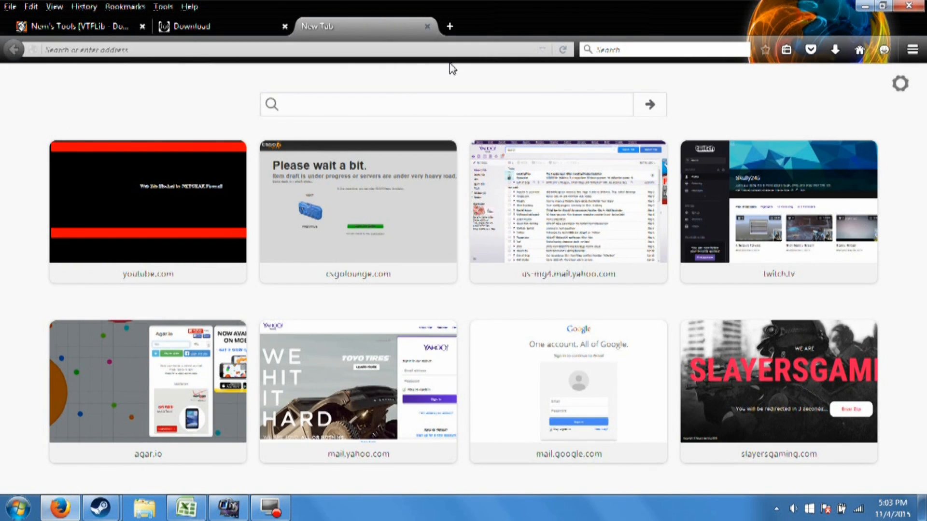
{"action": "type", "text": "nems tools"}
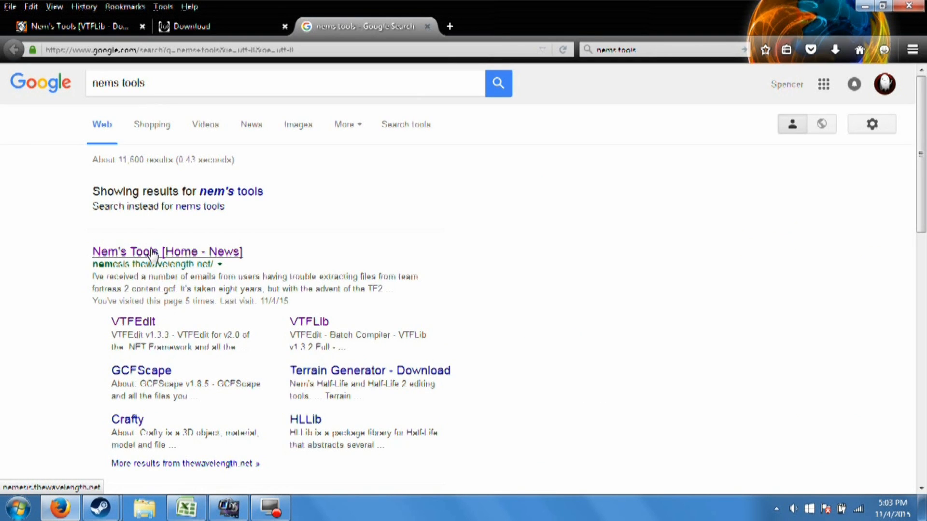
{"action": "left_click", "coordinate": [166, 252]}
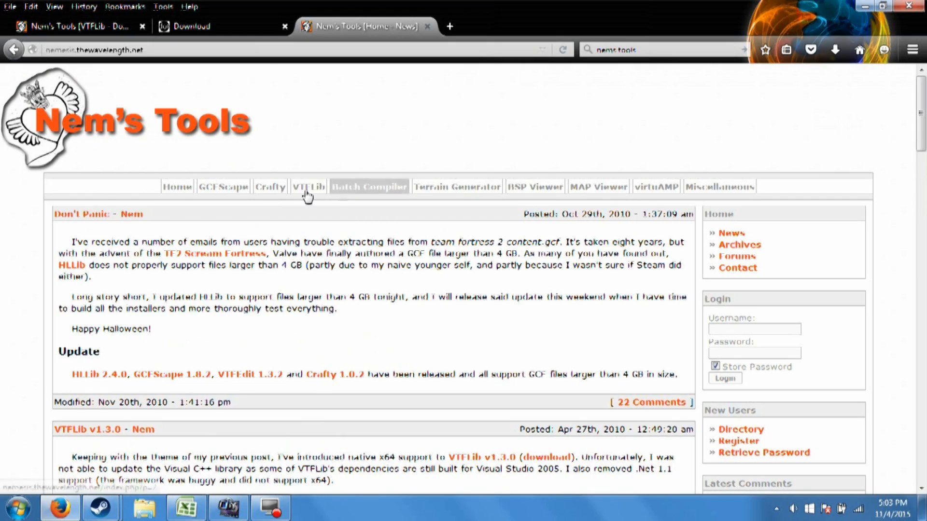
{"action": "left_click", "coordinate": [307, 186]}
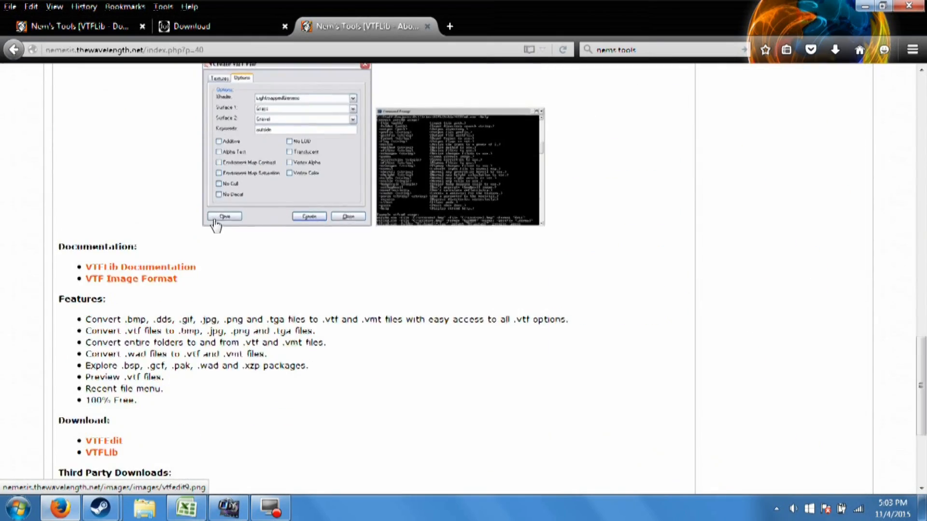
{"action": "scroll", "scroll_direction": "down", "scroll_amount": 3}
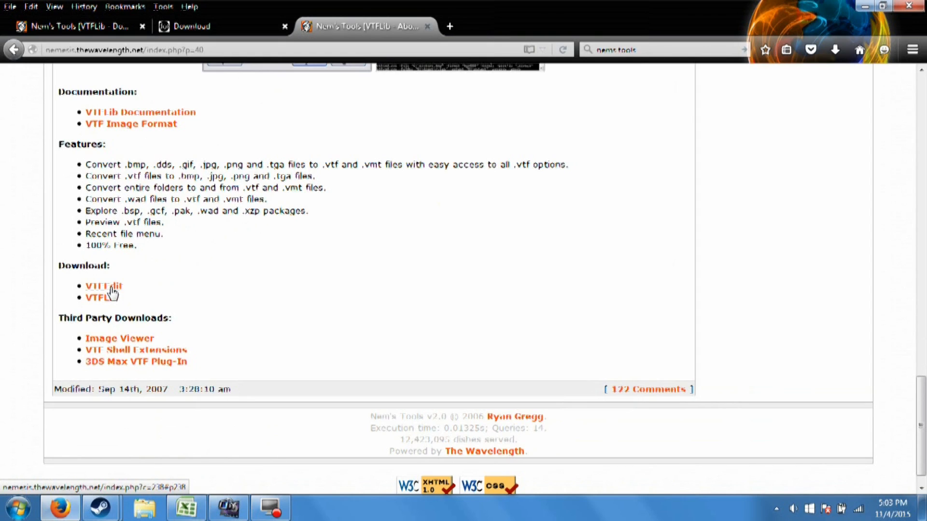
{"action": "left_click", "coordinate": [103, 286]}
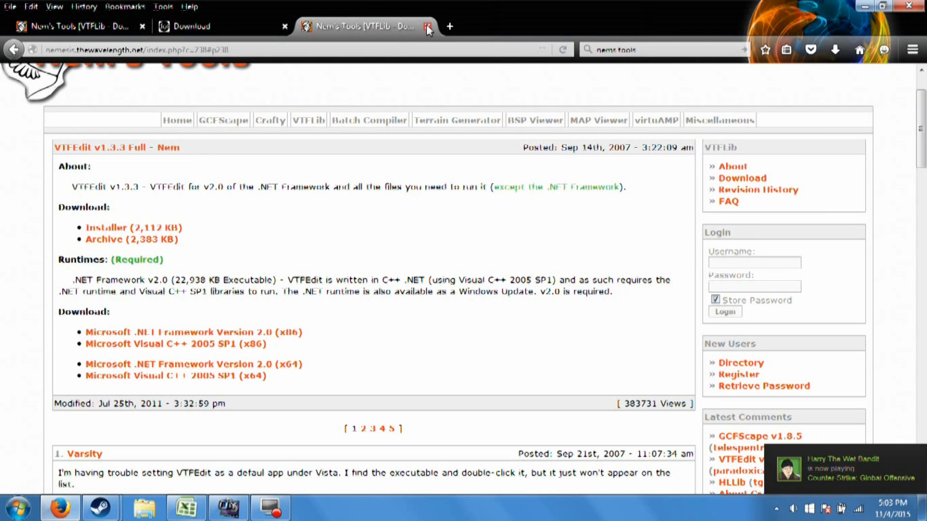
{"action": "mouse_move", "coordinate": [427, 28]}
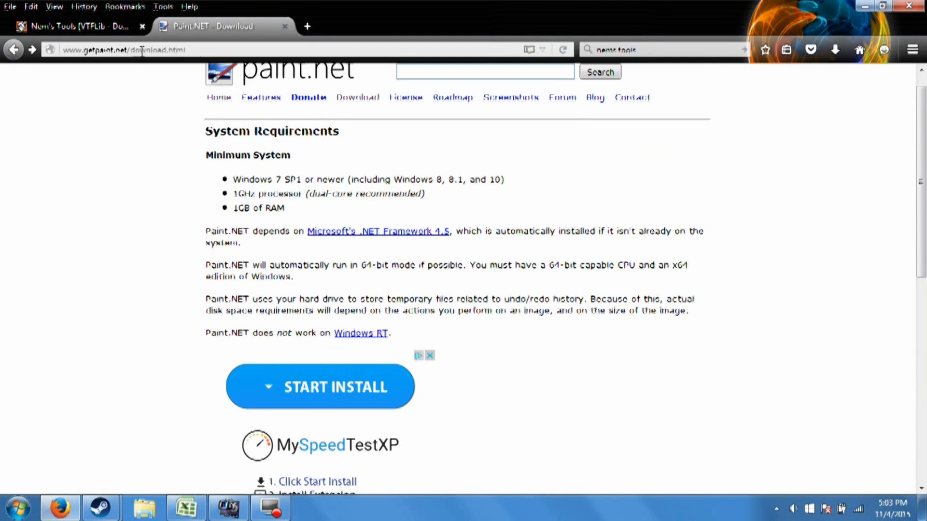
Search 'paint', go through getpaint.net to the dotPDN download, then close that tab.
{"action": "left_click", "coordinate": [307, 26]}
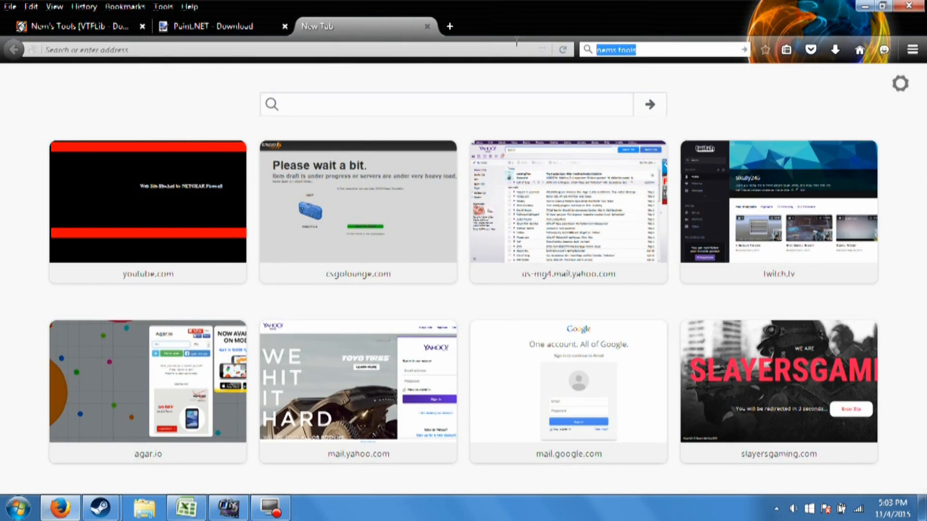
{"action": "type", "text": "paint.net"}
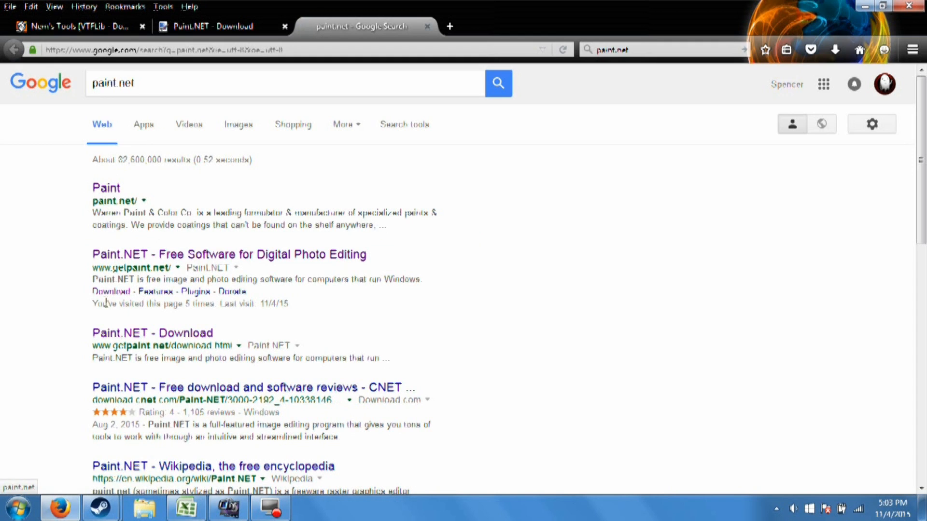
{"action": "left_click", "coordinate": [237, 254]}
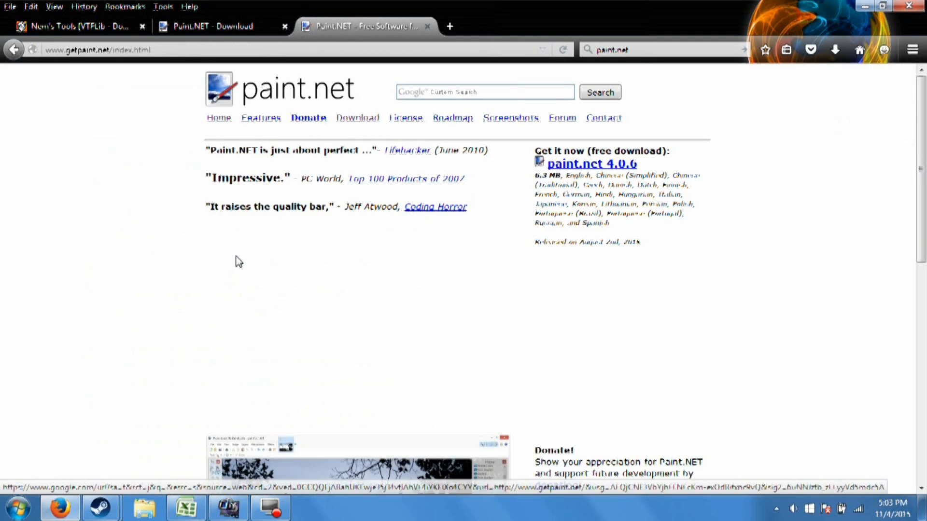
{"action": "left_click", "coordinate": [357, 118]}
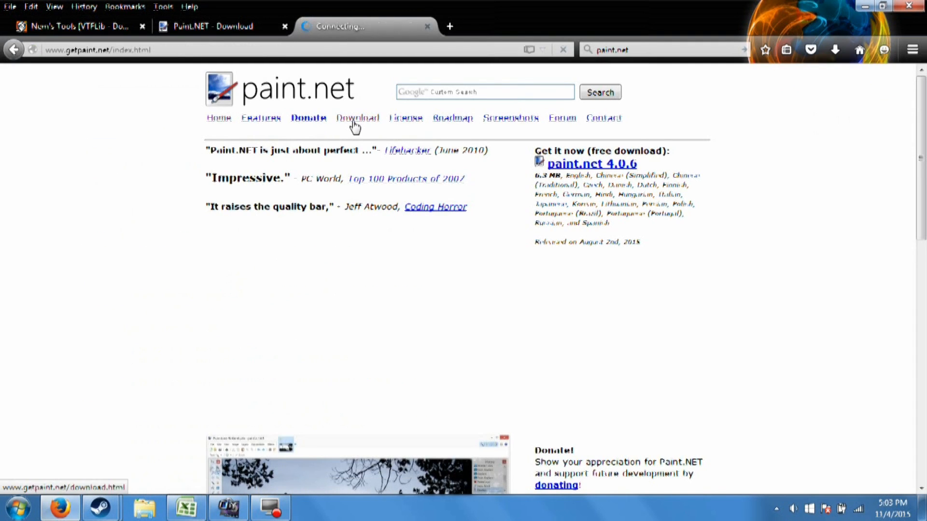
{"action": "left_click", "coordinate": [358, 118]}
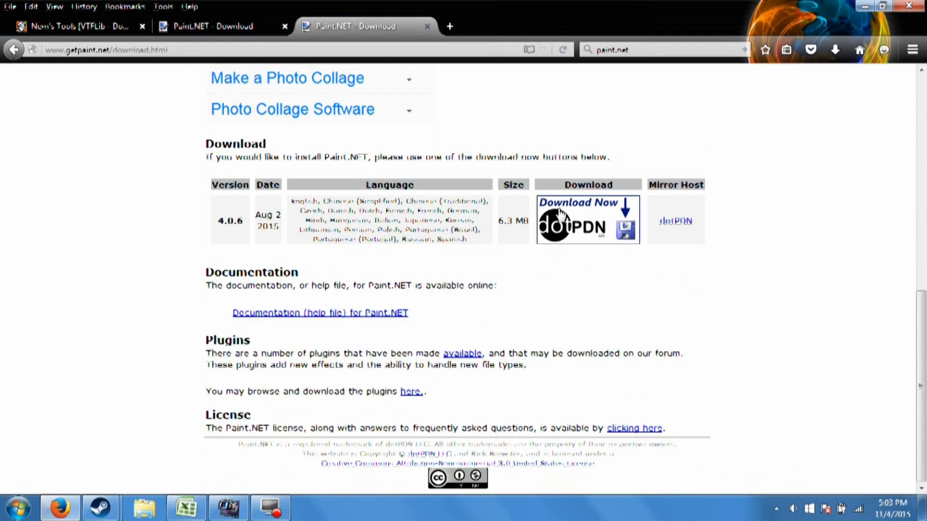
{"action": "left_click", "coordinate": [587, 219]}
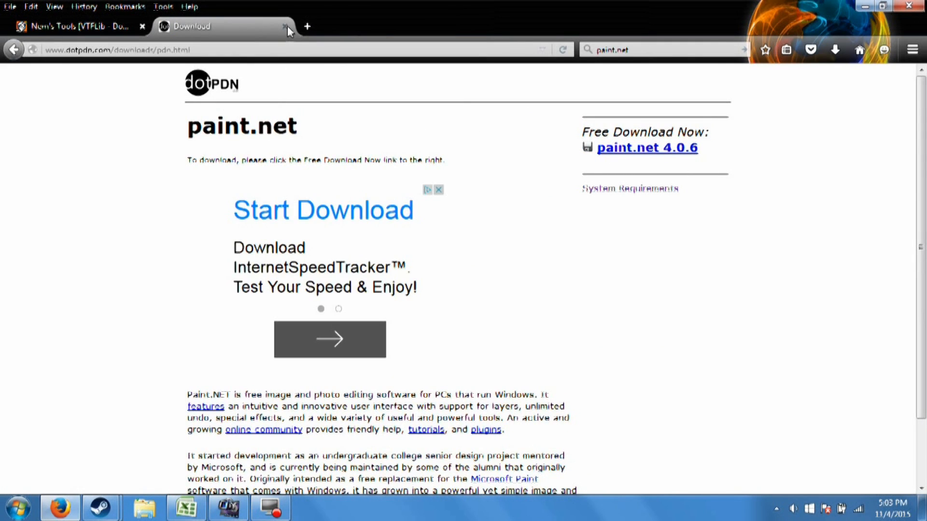
{"action": "left_click", "coordinate": [286, 26]}
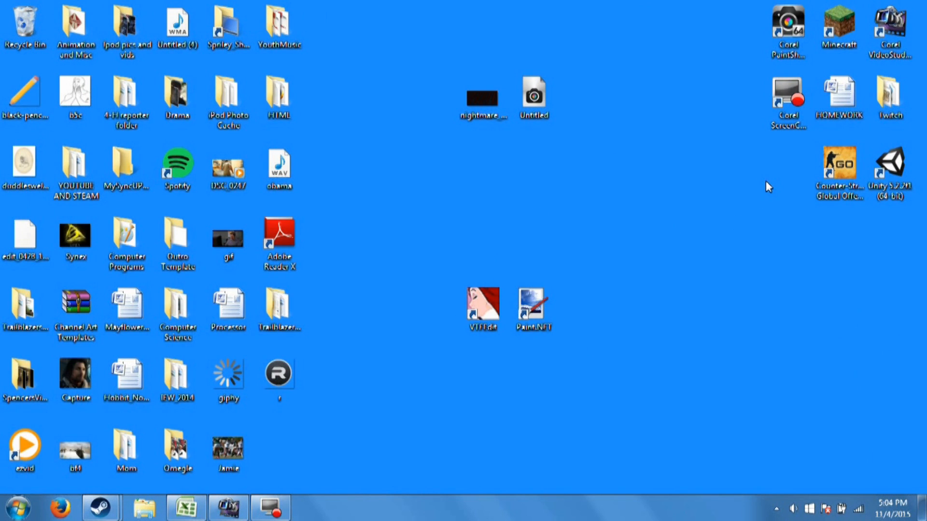
Reposition the nightmare sketch image, settling it left of the VTFEdit shortcut.
{"action": "left_click", "coordinate": [483, 97]}
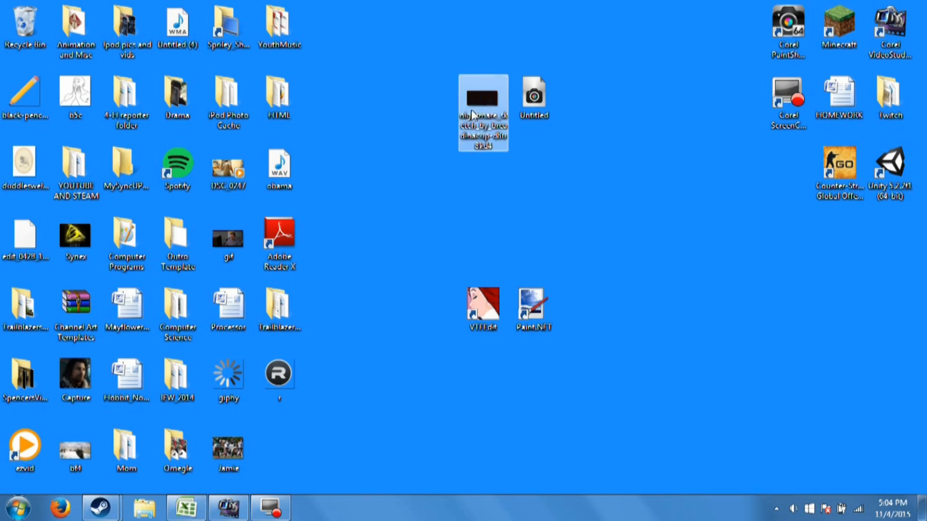
{"action": "left_click_drag", "start_coordinate": [483, 98], "coordinate": [431, 311]}
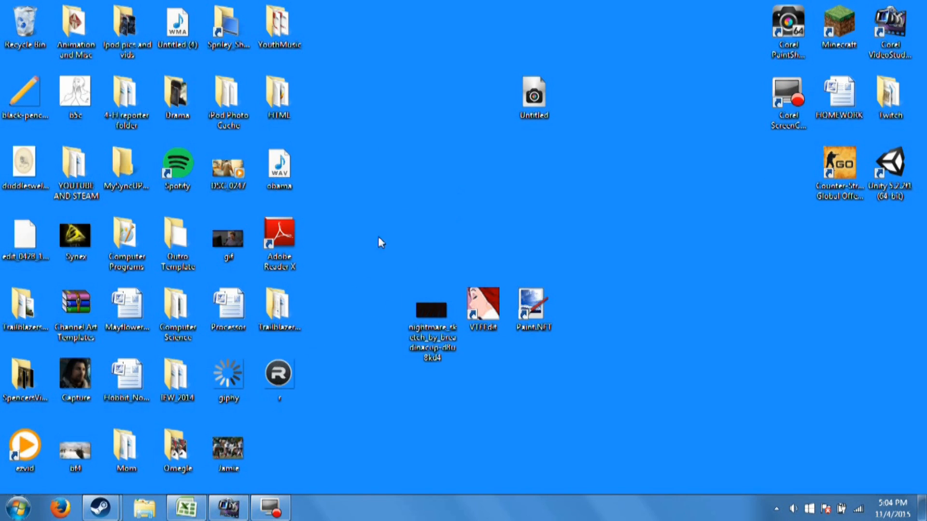
{"action": "left_click_drag", "start_coordinate": [432, 310], "coordinate": [482, 381]}
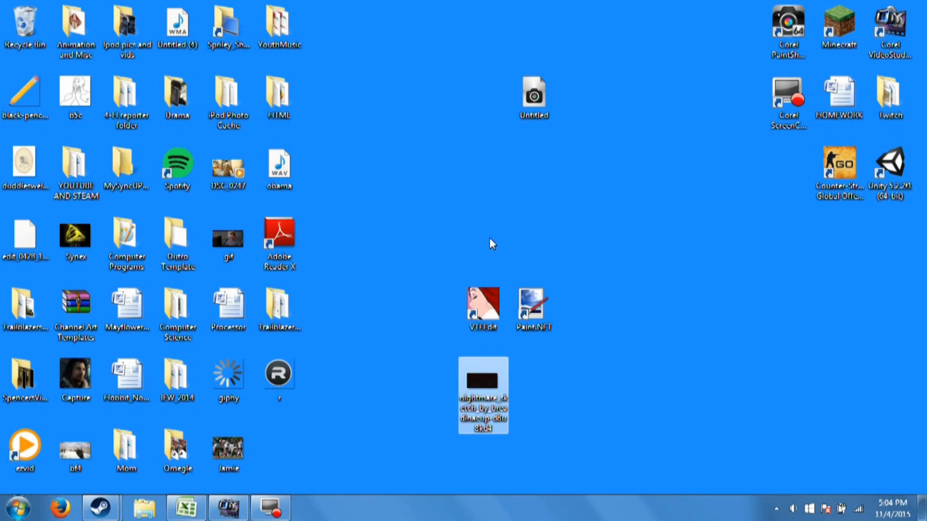
{"action": "mouse_move", "coordinate": [479, 237]}
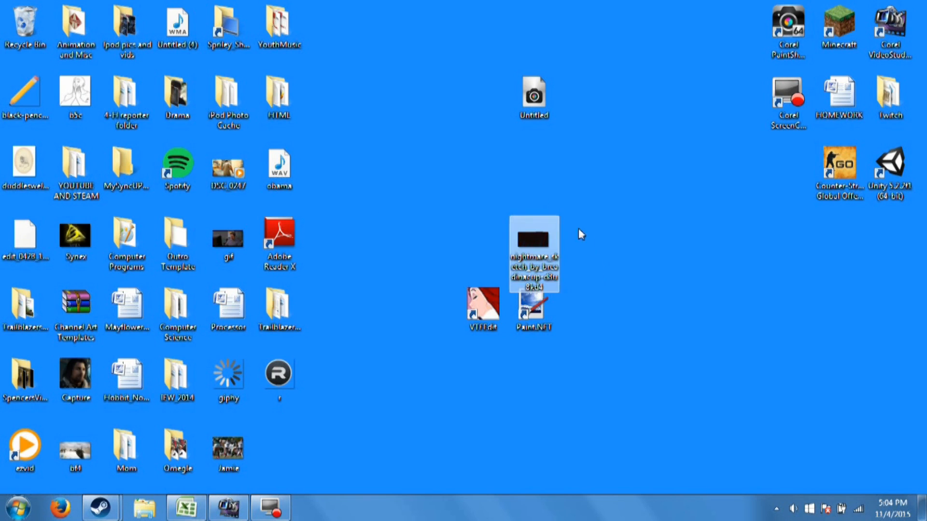
{"action": "left_click_drag", "start_coordinate": [534, 251], "coordinate": [533, 381]}
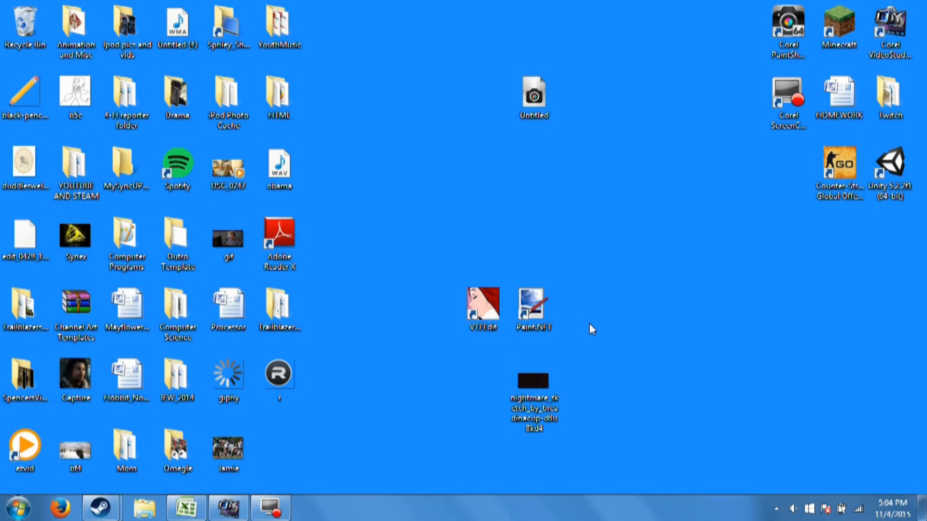
{"action": "left_click_drag", "start_coordinate": [532, 381], "coordinate": [445, 381]}
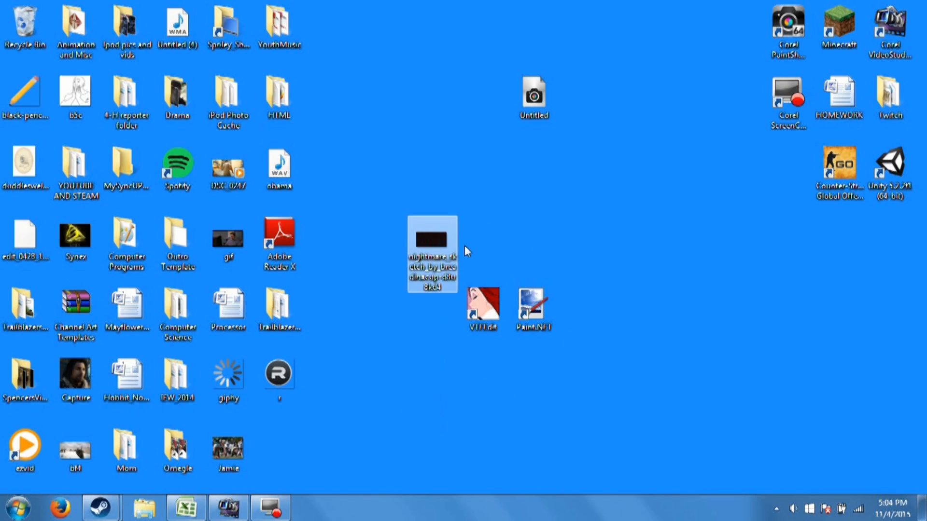
{"action": "left_click_drag", "start_coordinate": [431, 254], "coordinate": [584, 394]}
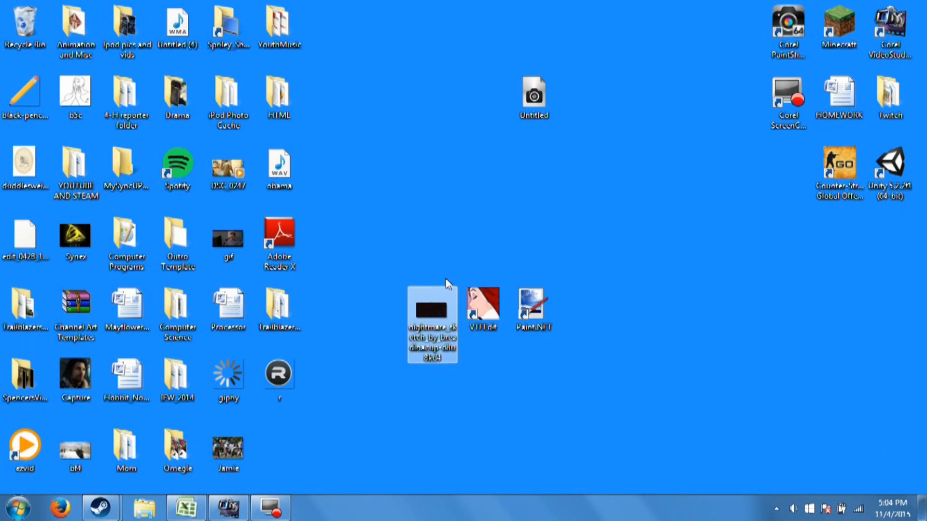
{"action": "left_click_drag", "start_coordinate": [532, 97], "coordinate": [381, 311]}
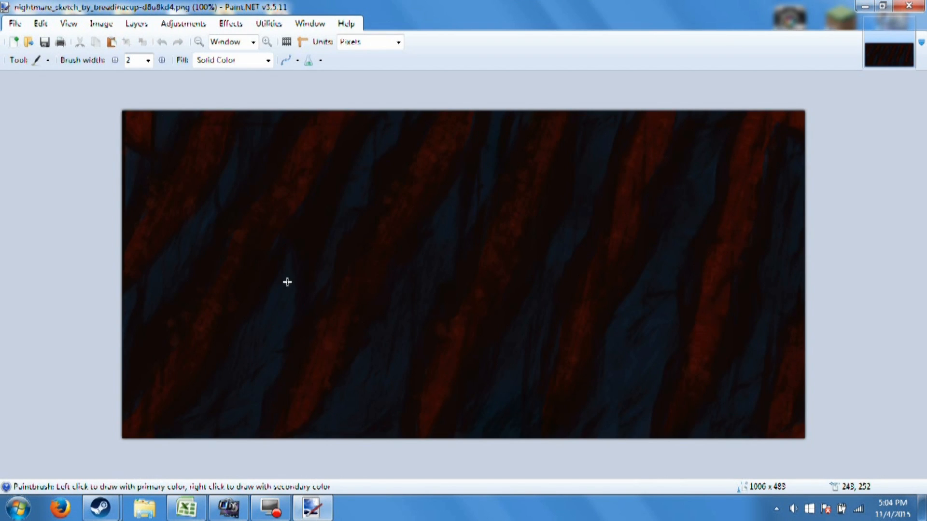
{"action": "mouse_move", "coordinate": [171, 161]}
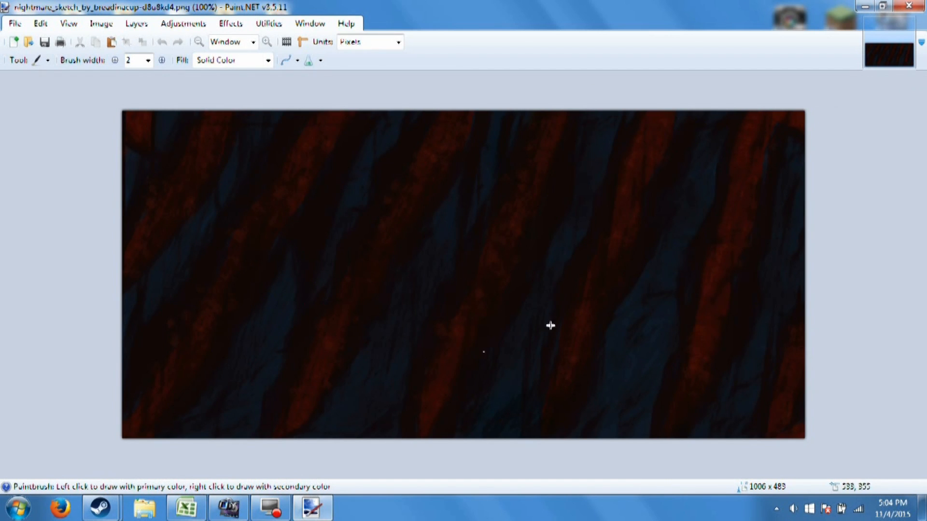
Save the nightmare sketch image as 'tutorial' in TGA (*.tga) format.
{"action": "left_click", "coordinate": [182, 24]}
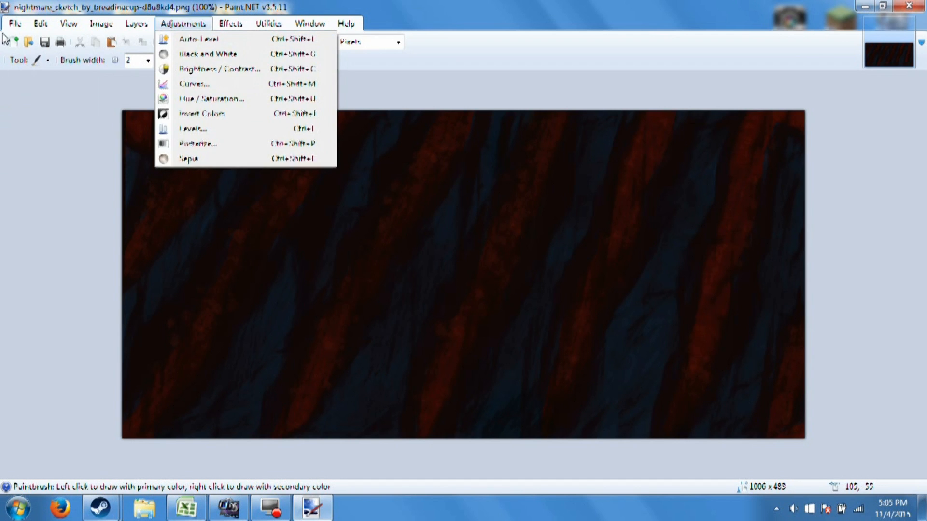
{"action": "left_click", "coordinate": [35, 133]}
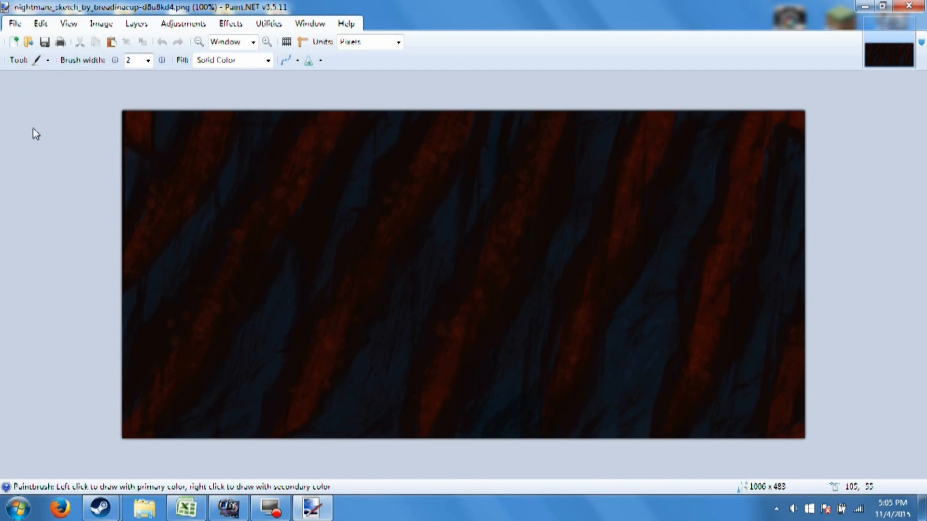
{"action": "left_click", "coordinate": [272, 272]}
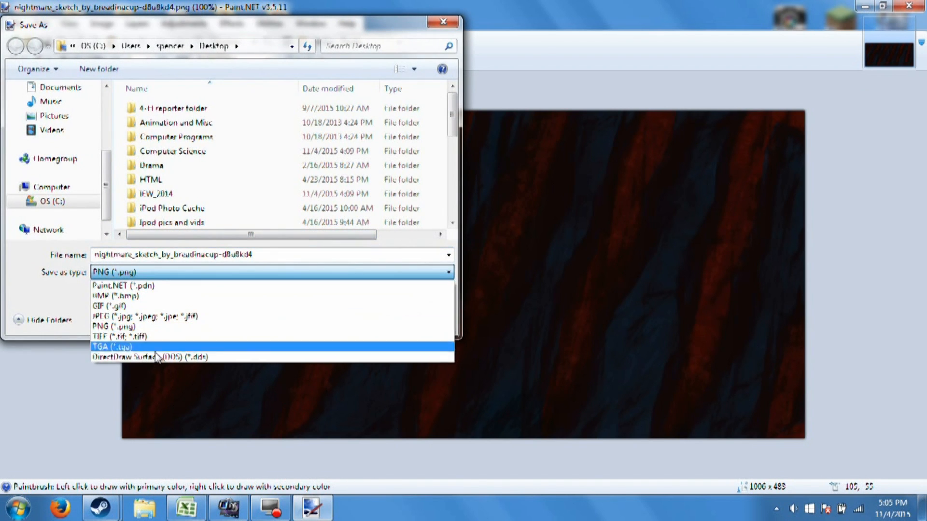
{"action": "left_click", "coordinate": [112, 346]}
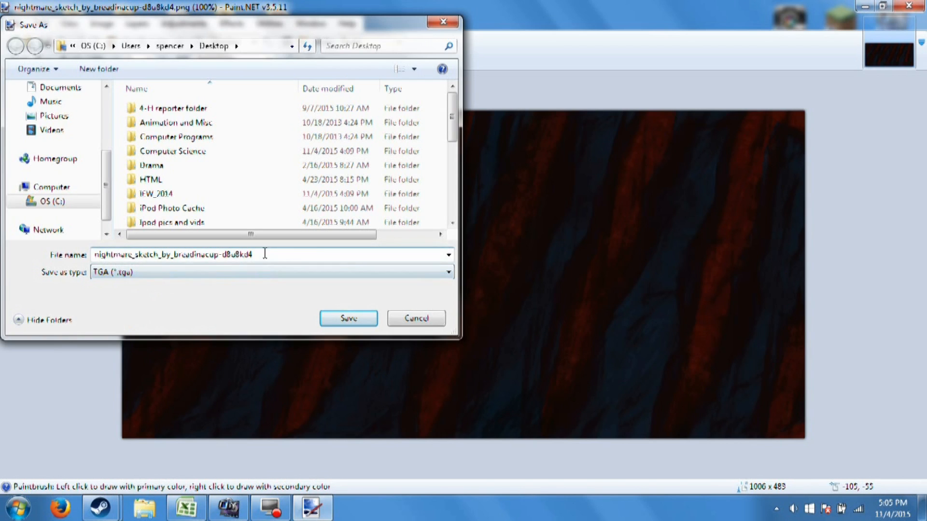
{"action": "type", "text": "tutorial"}
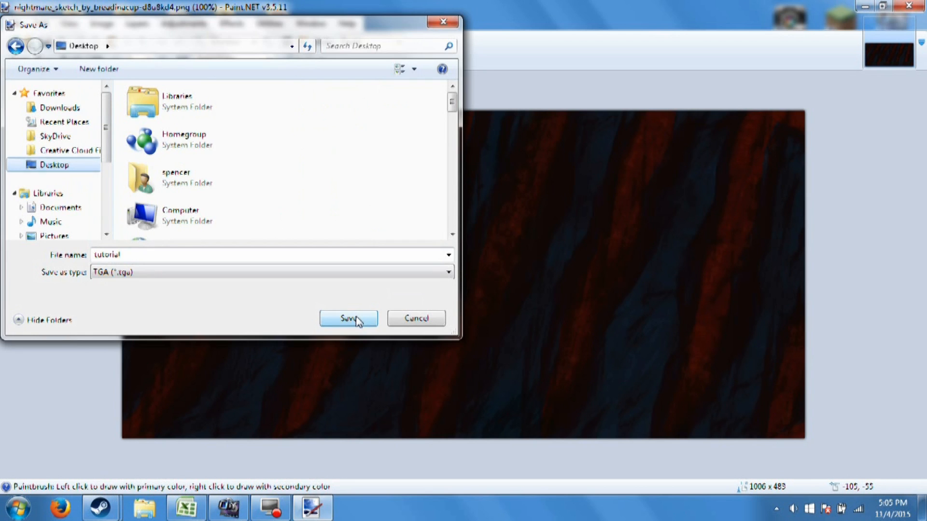
{"action": "left_click", "coordinate": [348, 318]}
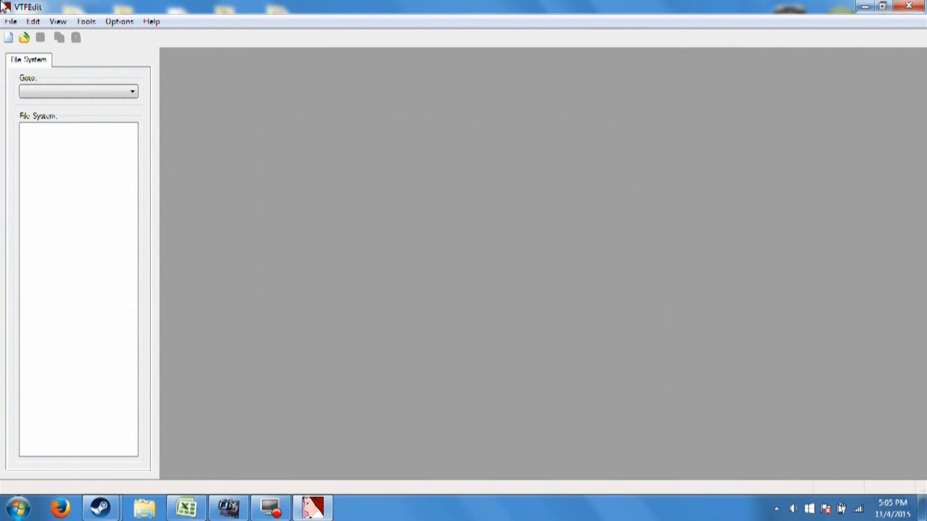
{"action": "mouse_move", "coordinate": [674, 73]}
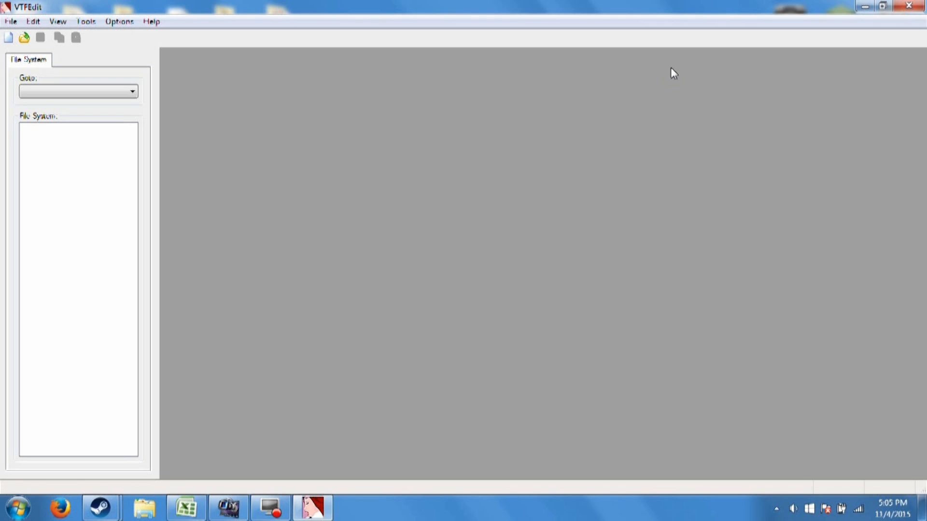
{"action": "mouse_move", "coordinate": [907, 10]}
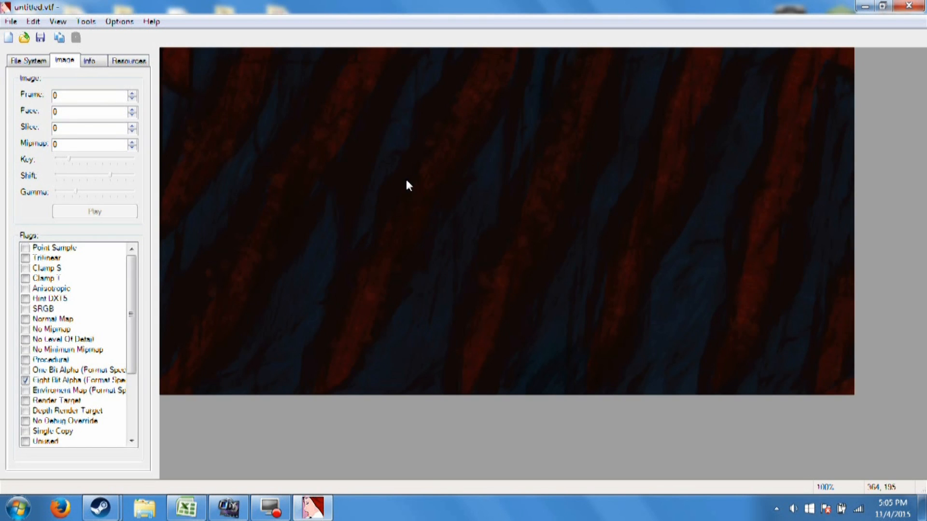
Start saving the imported texture as a VTF file.
{"action": "left_click", "coordinate": [32, 22]}
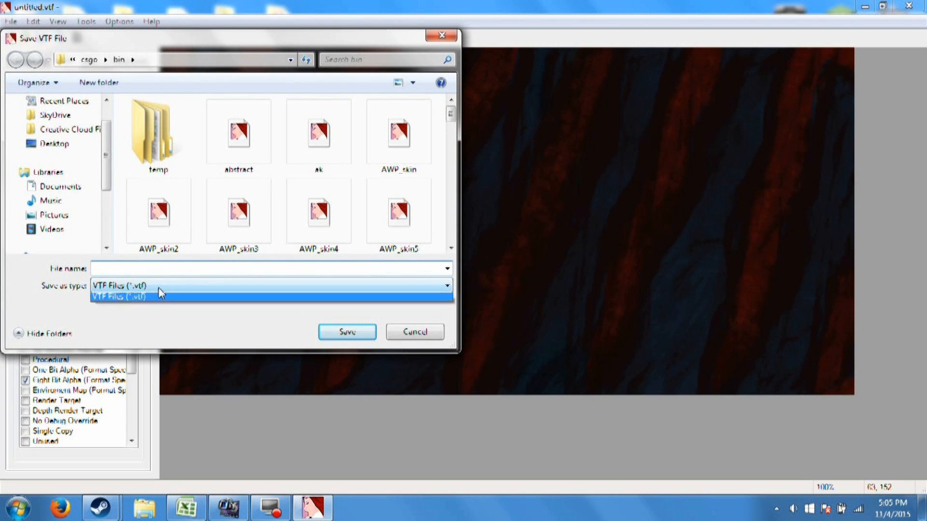
Save tutorial.vtf into Steam's Counter-Strike Global Offensive/csgo/bin, confirming the replacement.
{"action": "left_click", "coordinate": [121, 296]}
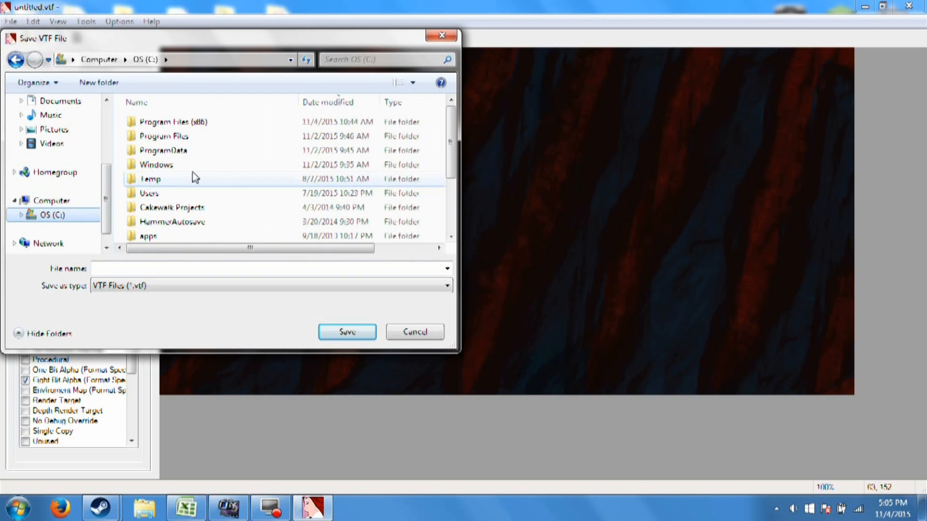
{"action": "mouse_move", "coordinate": [157, 164]}
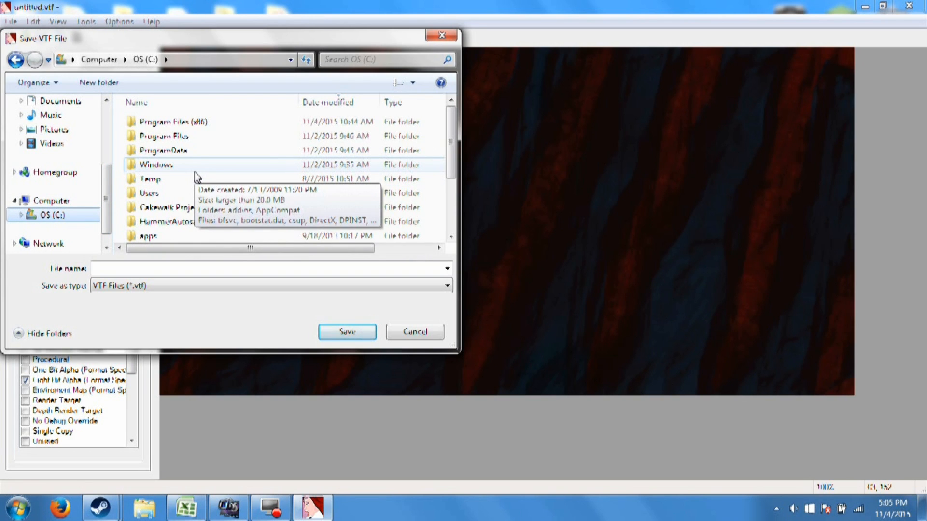
{"action": "double_click", "coordinate": [173, 121]}
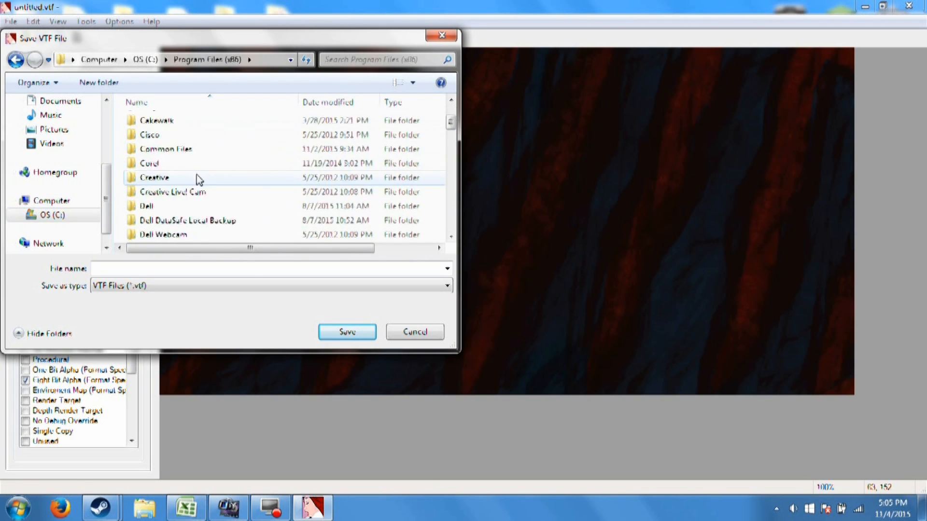
{"action": "scroll", "scroll_direction": "down", "scroll_amount": 3}
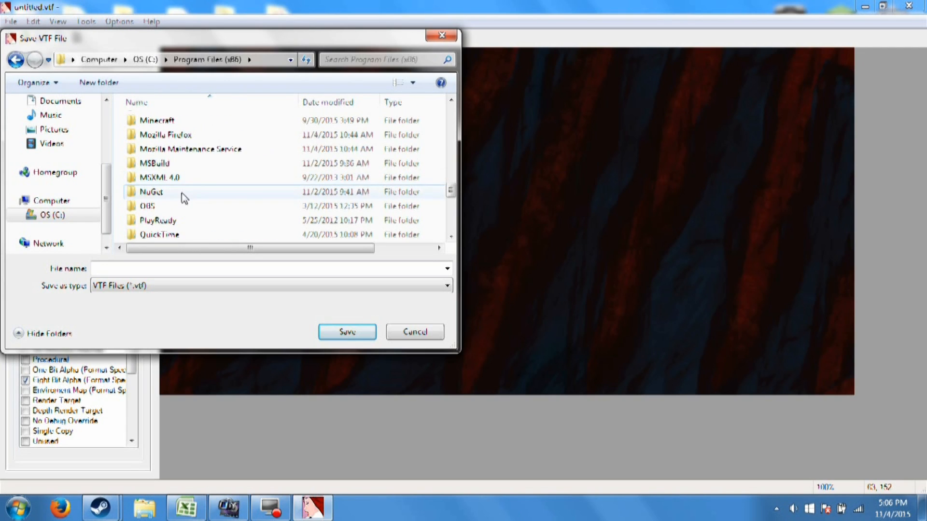
{"action": "double_click", "coordinate": [165, 191]}
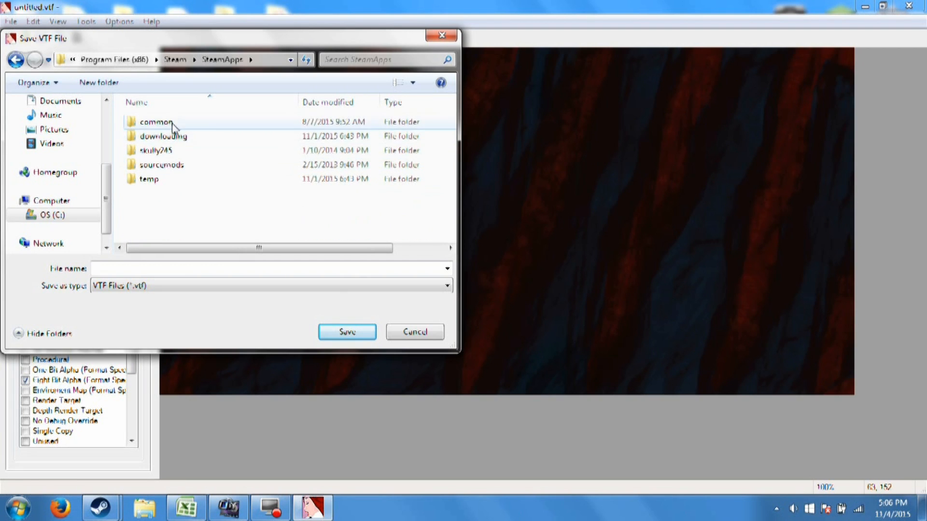
{"action": "double_click", "coordinate": [154, 121]}
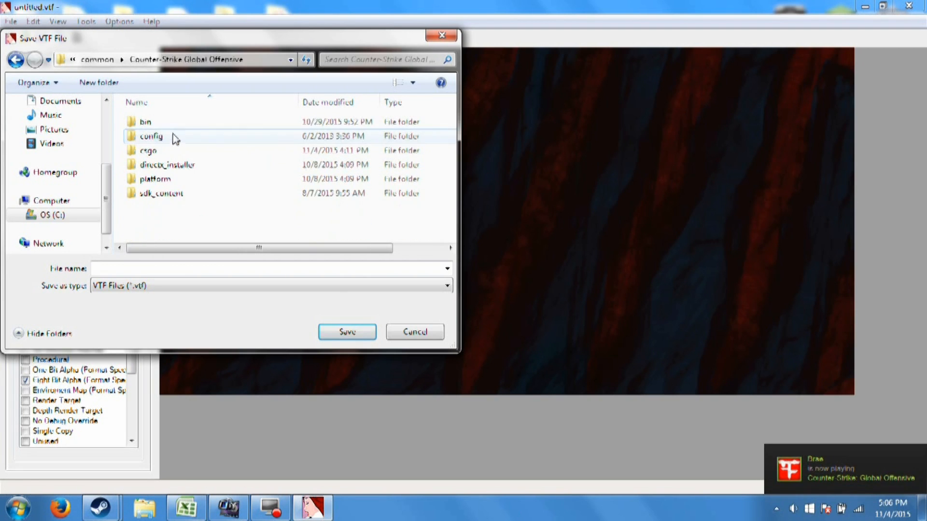
{"action": "double_click", "coordinate": [147, 150]}
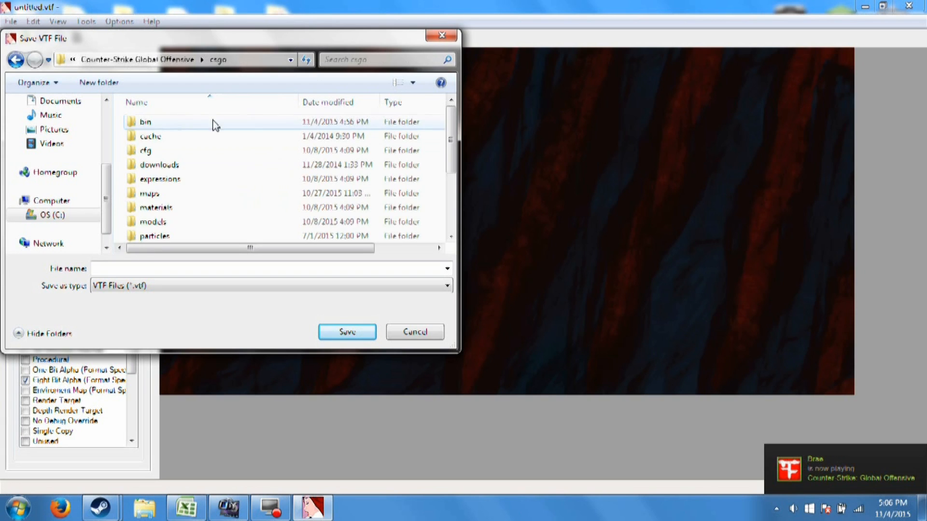
{"action": "double_click", "coordinate": [145, 122]}
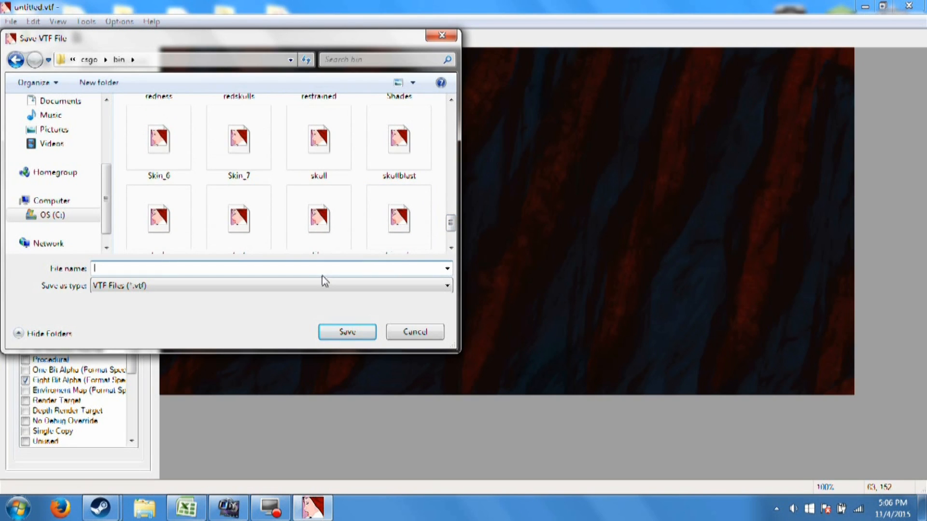
{"action": "type", "text": "tut"}
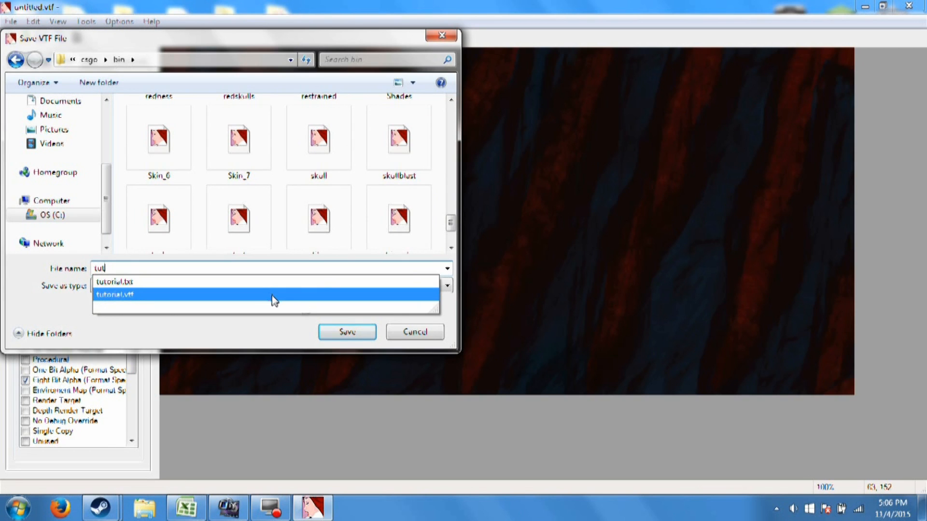
{"action": "left_click", "coordinate": [346, 332]}
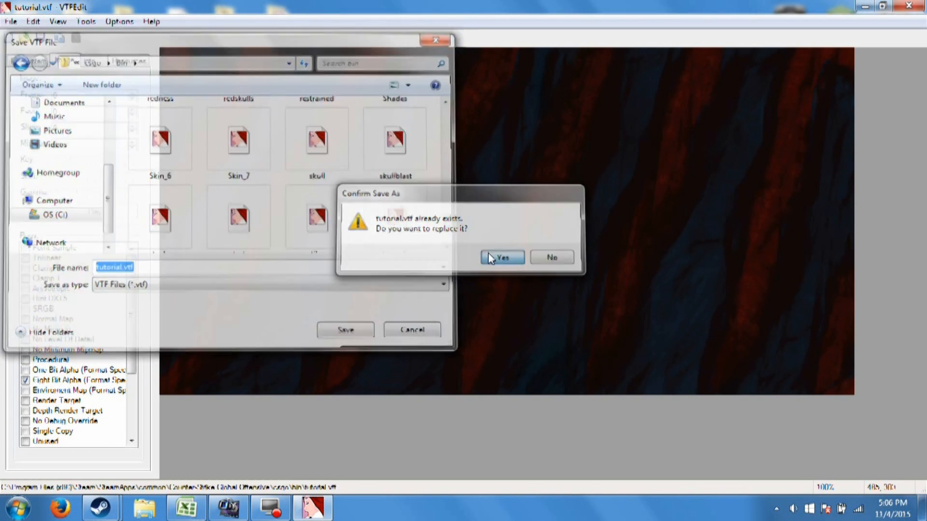
{"action": "left_click", "coordinate": [501, 258]}
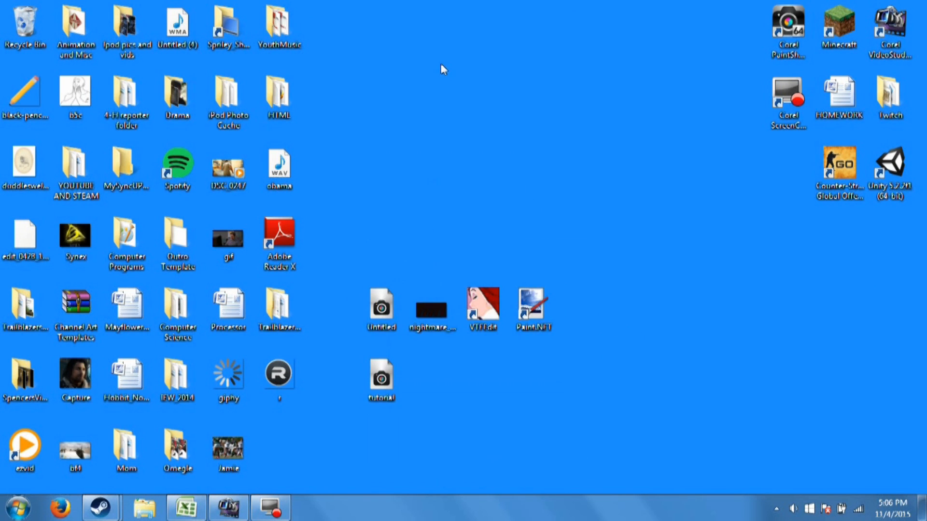
Close VTFEdit, regroup the texture-related desktop icons, and launch CS:GO.
{"action": "left_click", "coordinate": [381, 309]}
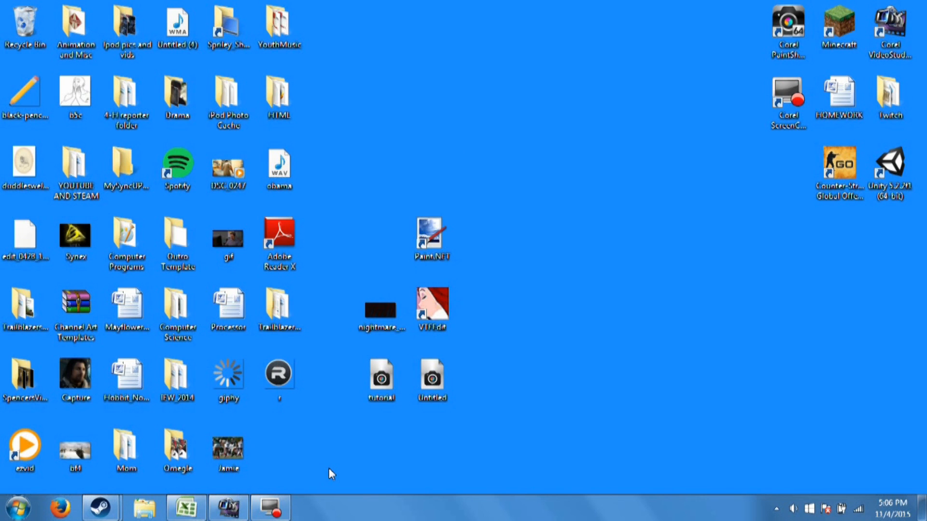
{"action": "left_click", "coordinate": [432, 237]}
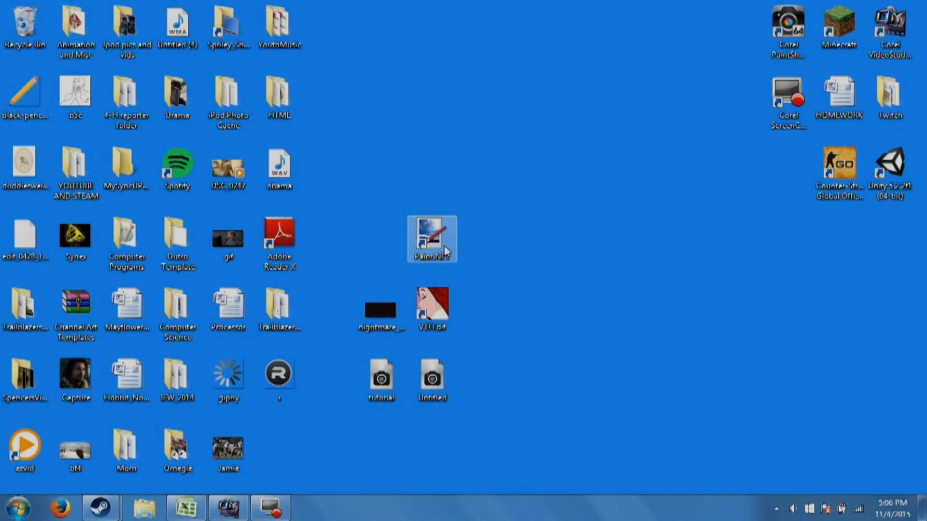
{"action": "left_click", "coordinate": [100, 507]}
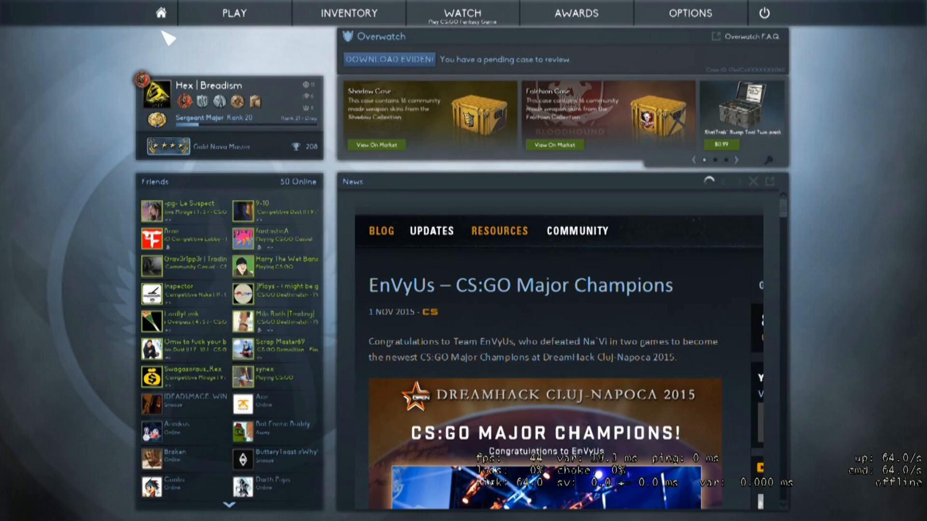
{"action": "mouse_move", "coordinate": [806, 9]}
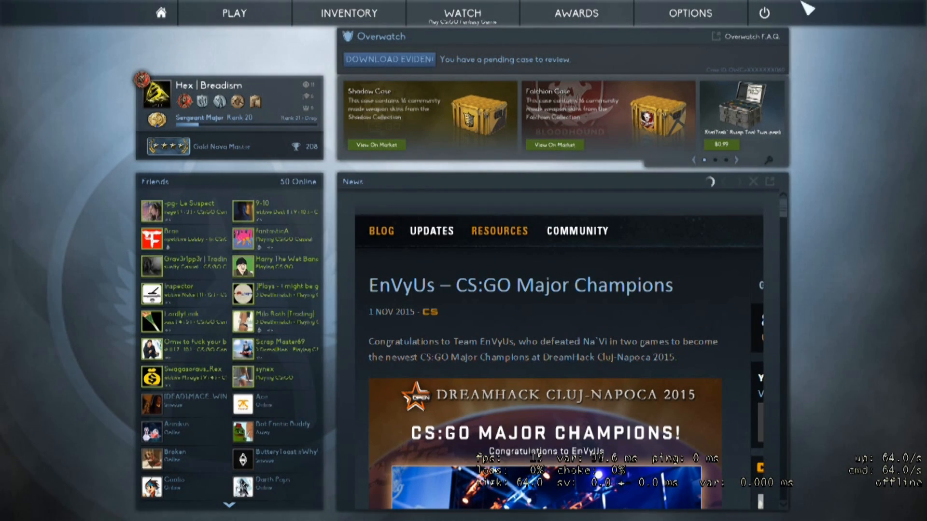
Open CS:GO Keyboard/Mouse options, scroll the bindings, and return to the menu.
{"action": "left_click", "coordinate": [498, 231]}
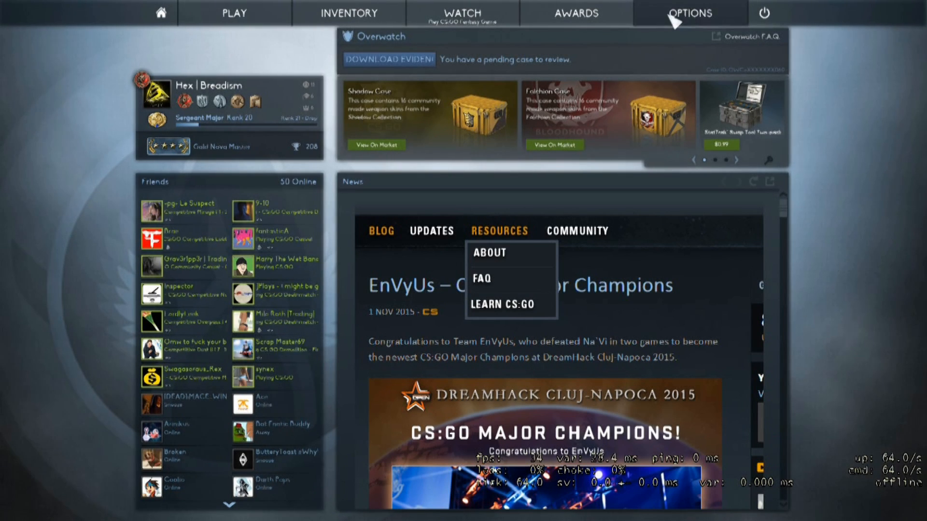
{"action": "left_click", "coordinate": [690, 13]}
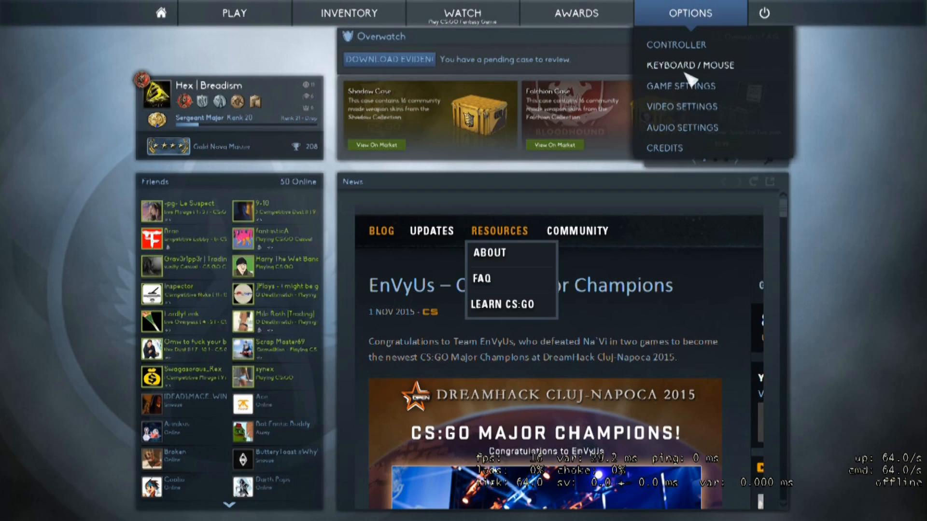
{"action": "left_click", "coordinate": [677, 66]}
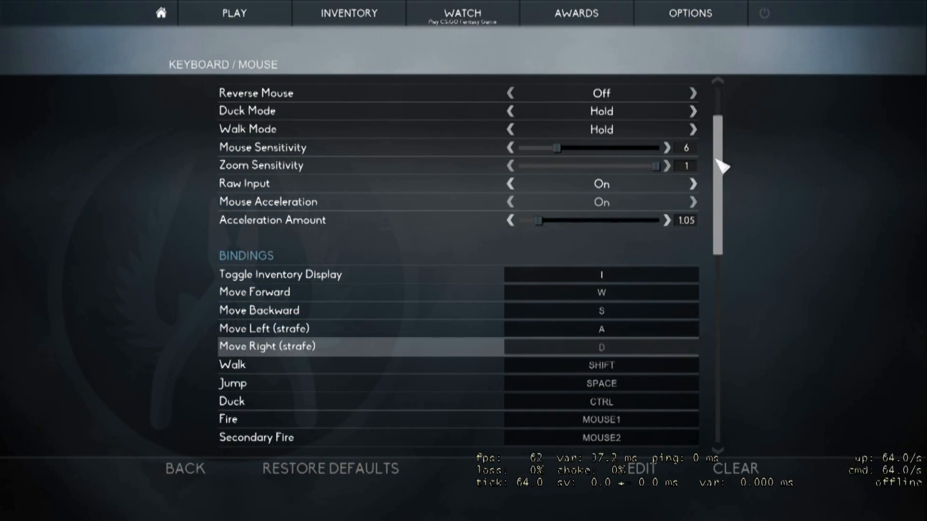
{"action": "scroll", "scroll_direction": "down", "scroll_amount": 3}
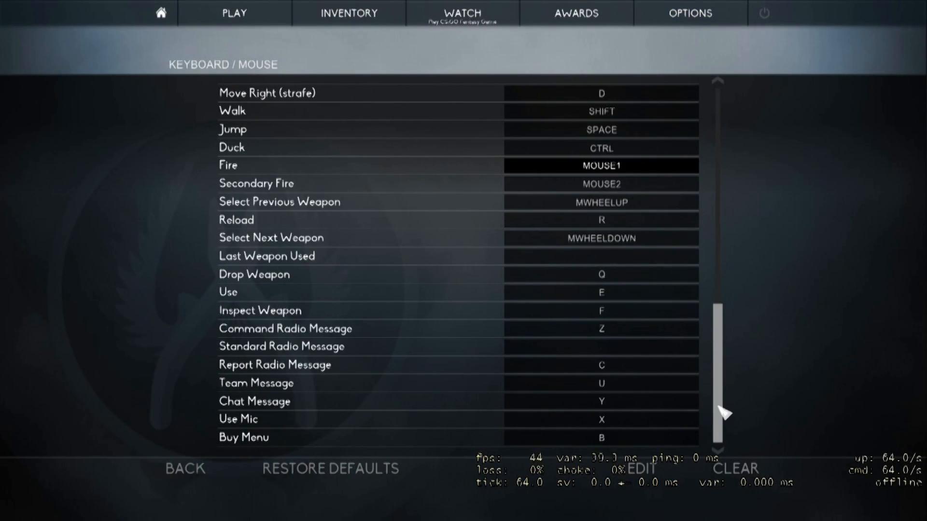
{"action": "scroll", "scroll_direction": "down", "scroll_amount": 3}
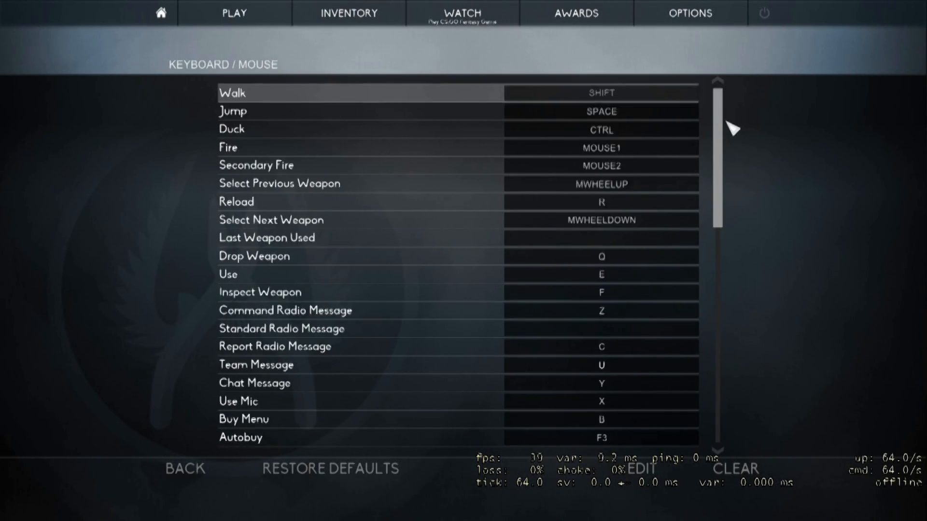
{"action": "left_click", "coordinate": [690, 12]}
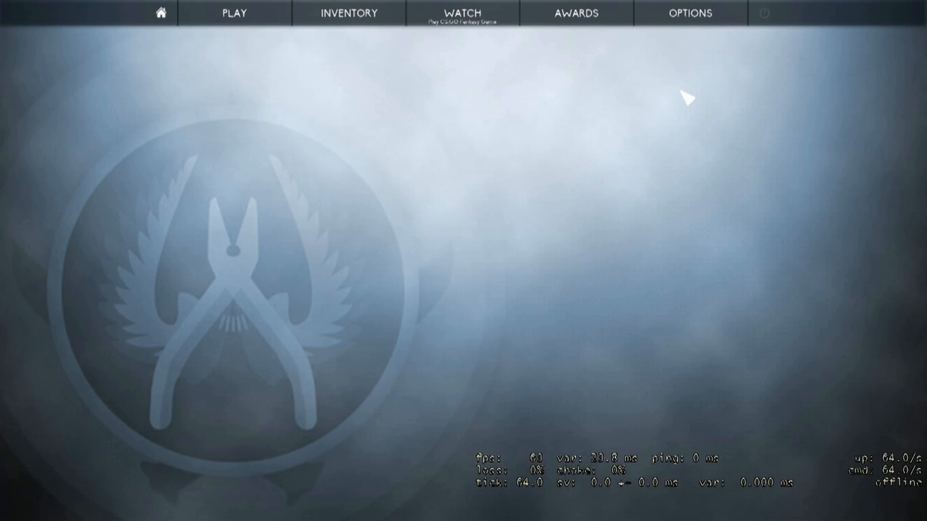
Set Enable Developer Console to Yes in Game Settings, then go back Home.
{"action": "left_click", "coordinate": [690, 12]}
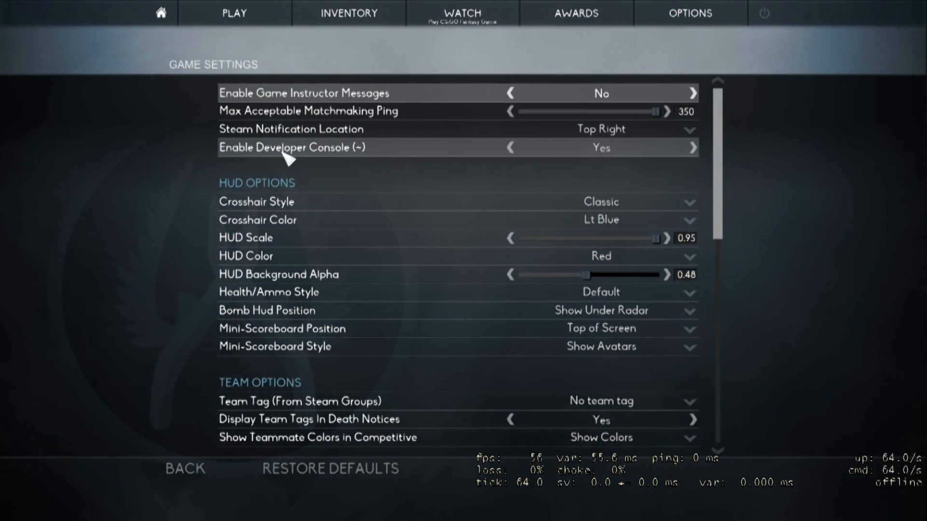
{"action": "mouse_move", "coordinate": [355, 153]}
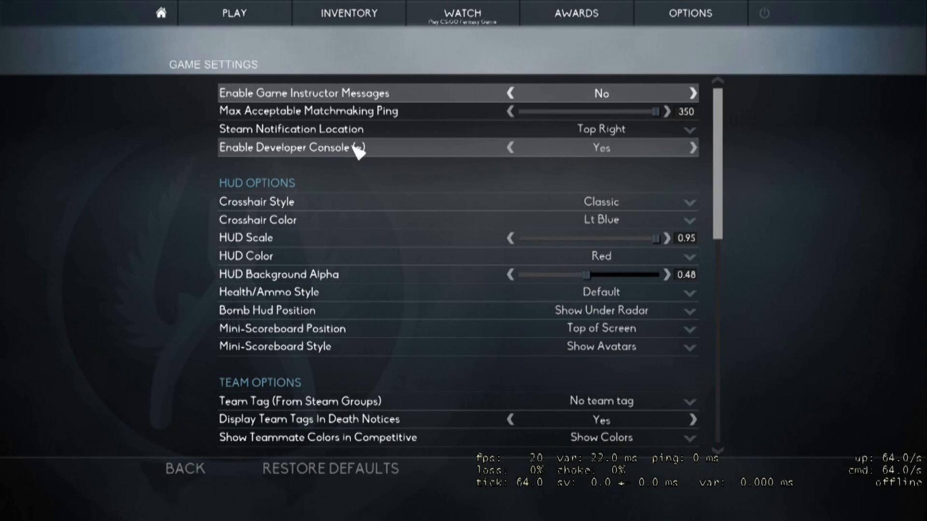
{"action": "left_click", "coordinate": [509, 147]}
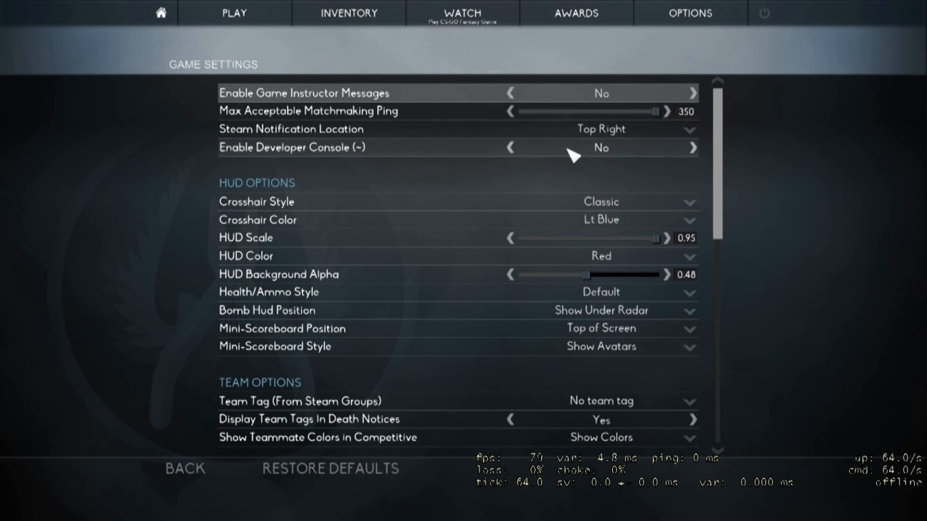
{"action": "left_click", "coordinate": [693, 148]}
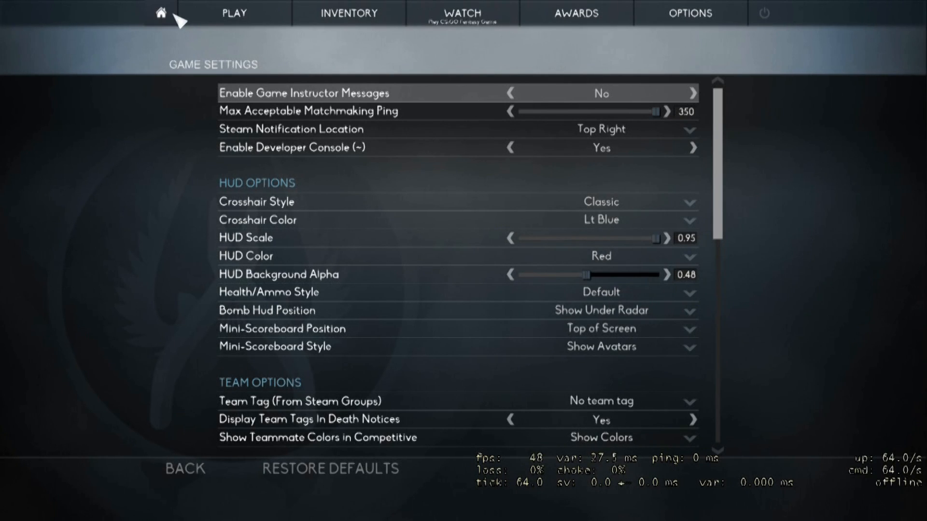
{"action": "left_click", "coordinate": [160, 12]}
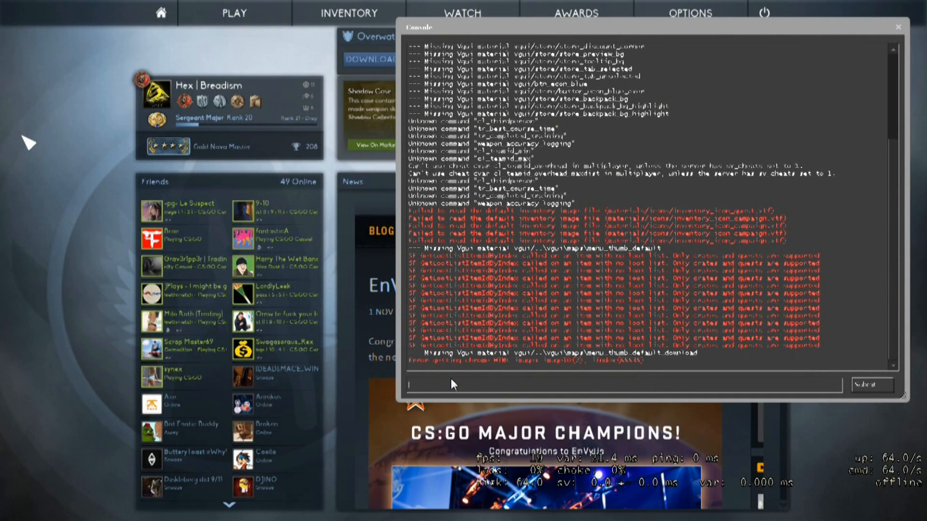
Run the workshop_workbench console command to launch the Workshop Workbench.
{"action": "type", "text": "work"}
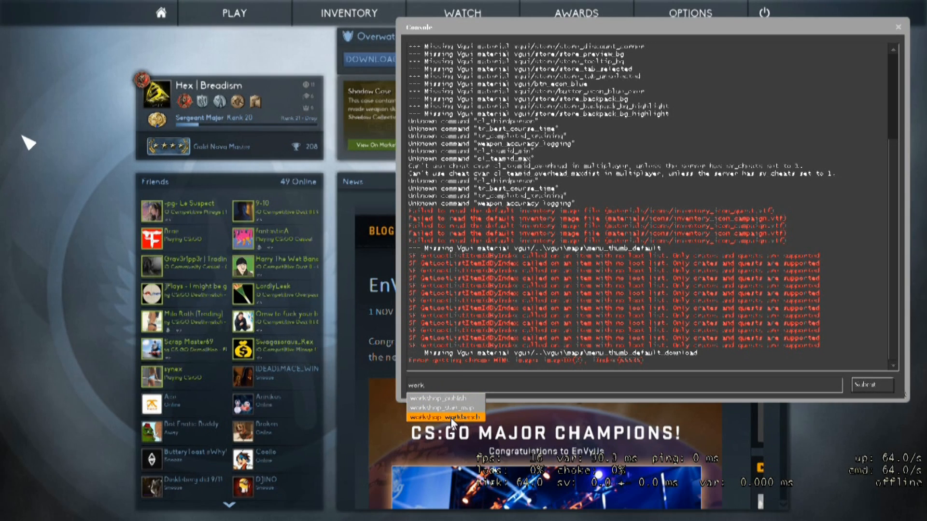
{"action": "left_click", "coordinate": [450, 419]}
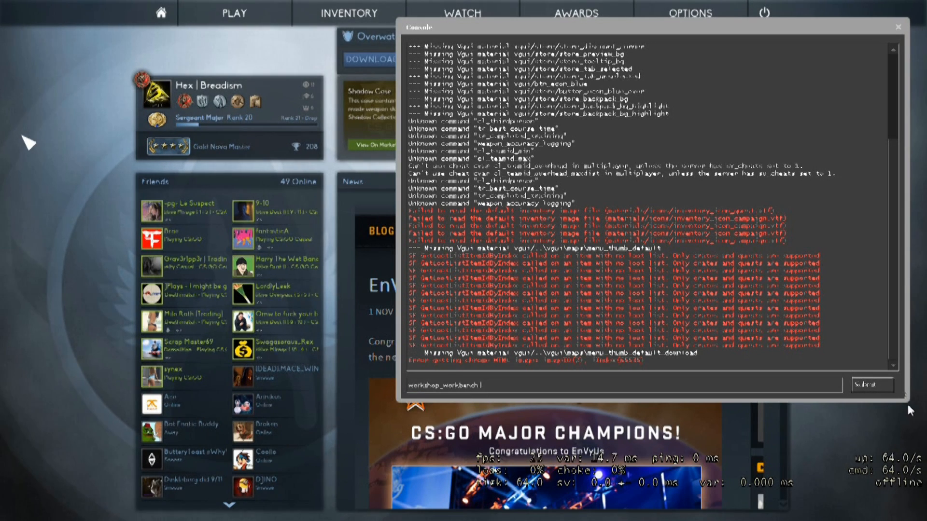
{"action": "left_click", "coordinate": [870, 385]}
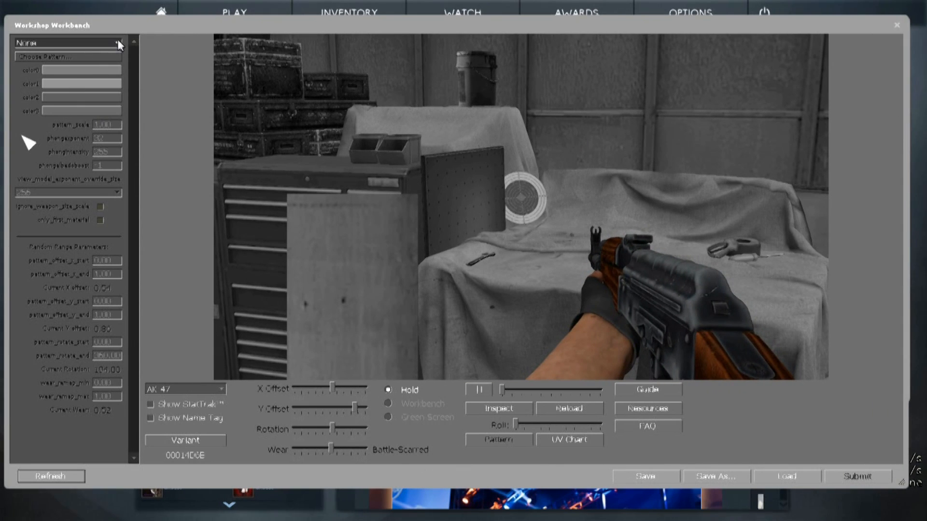
Set the finish style to Custom Paint Job and open the pattern file picker.
{"action": "left_click", "coordinate": [66, 42]}
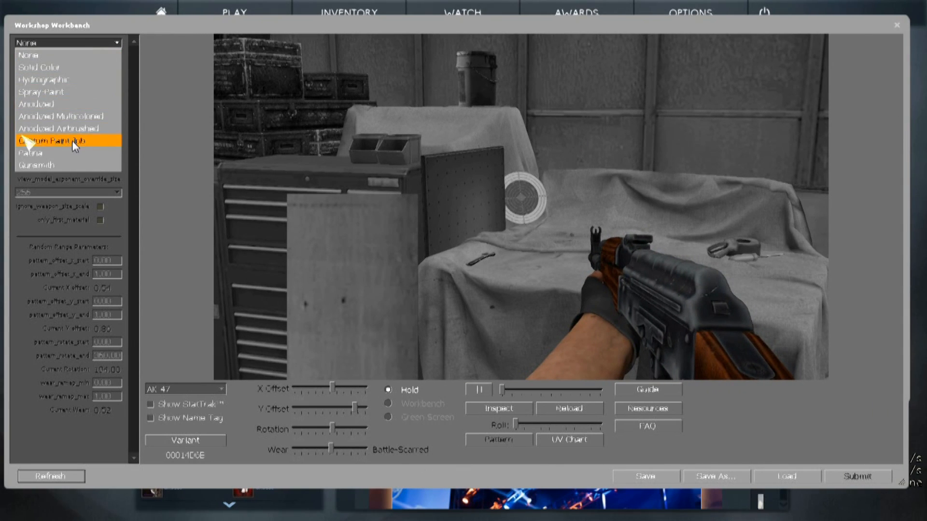
{"action": "left_click", "coordinate": [52, 141]}
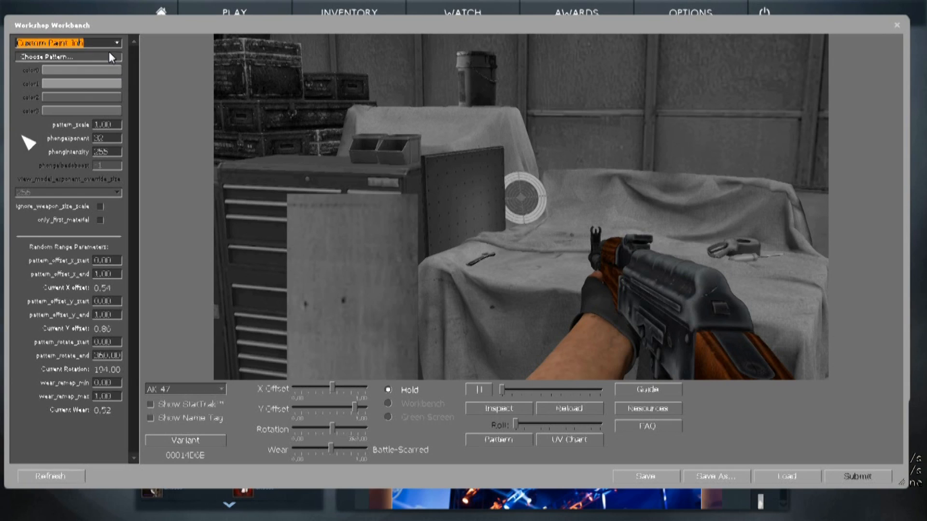
{"action": "left_click", "coordinate": [68, 56]}
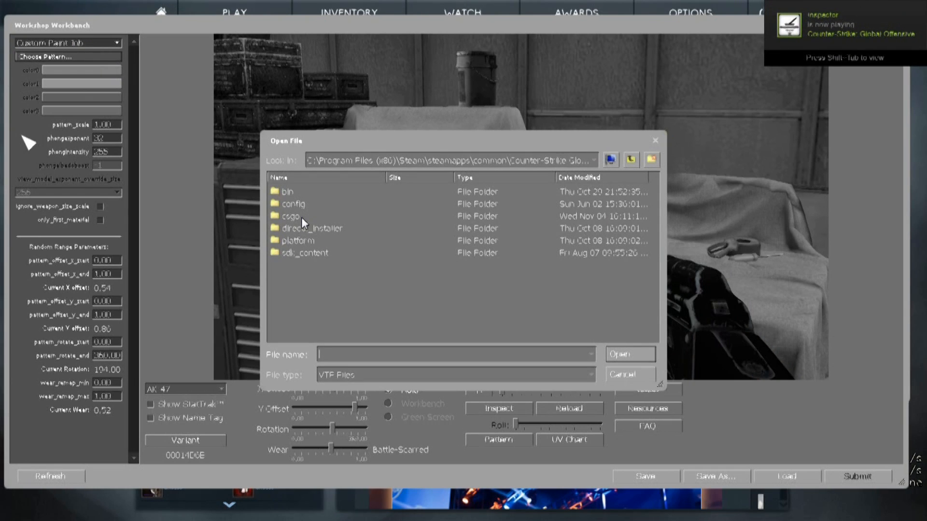
Browse into the csgo folder and load tutorial.vtf as the paint pattern.
{"action": "double_click", "coordinate": [290, 215]}
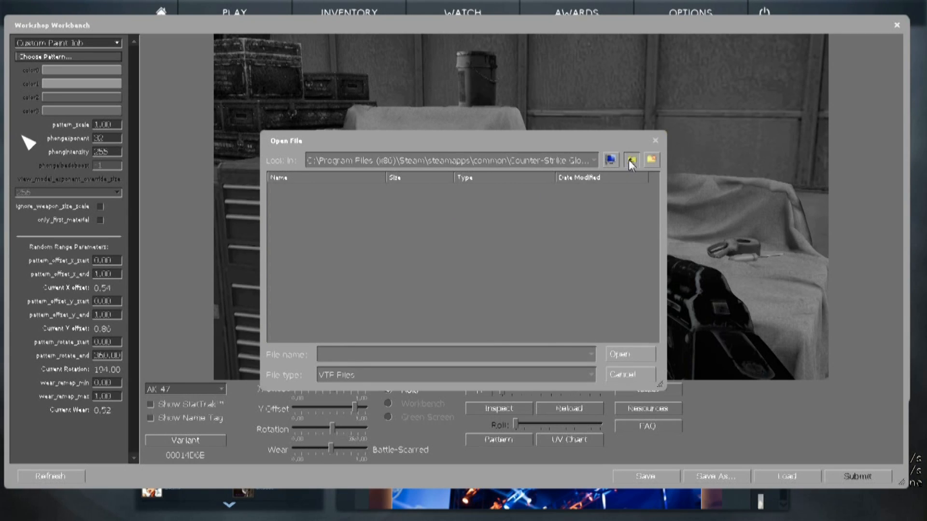
{"action": "left_click", "coordinate": [630, 160]}
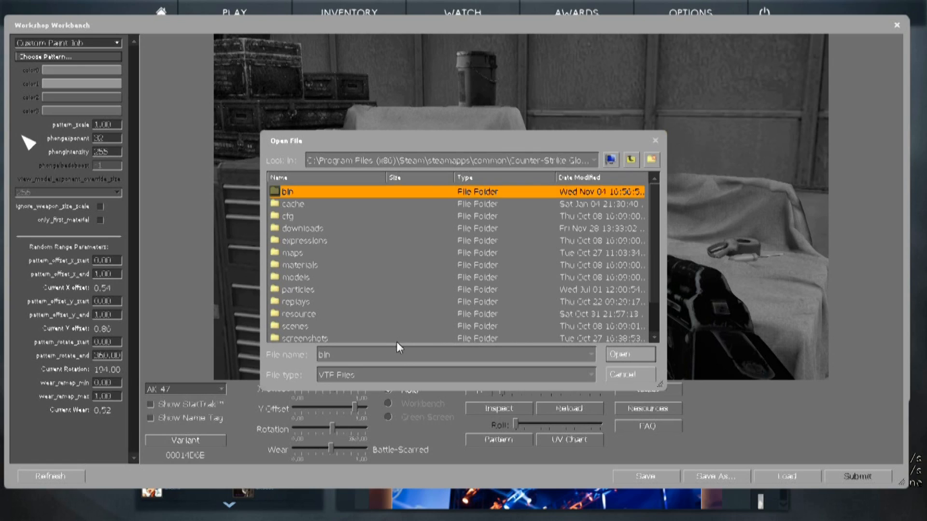
{"action": "type", "text": "tutor"}
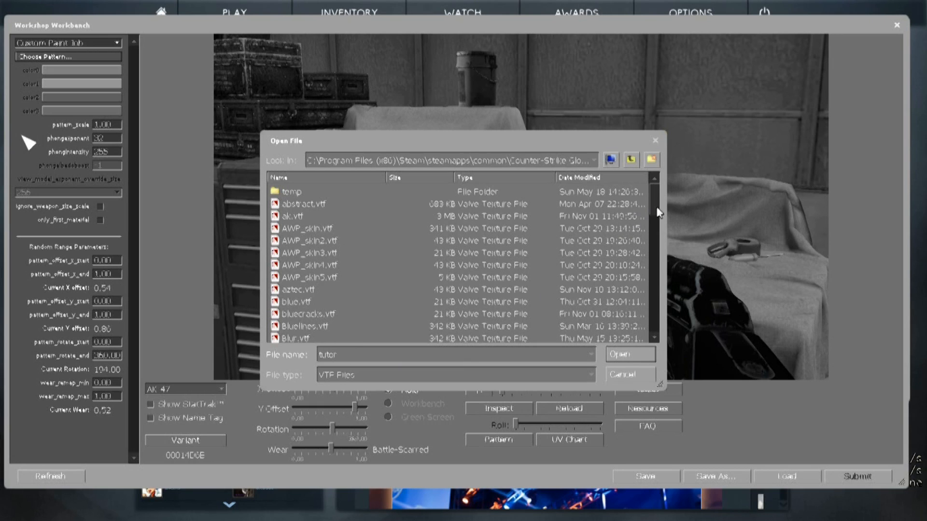
{"action": "scroll", "scroll_direction": "down", "scroll_amount": 3}
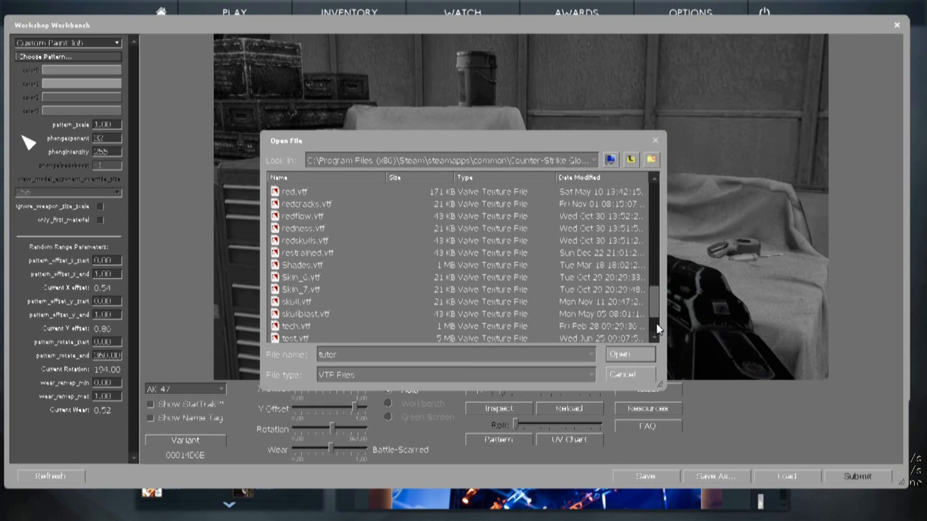
{"action": "left_click", "coordinate": [325, 314]}
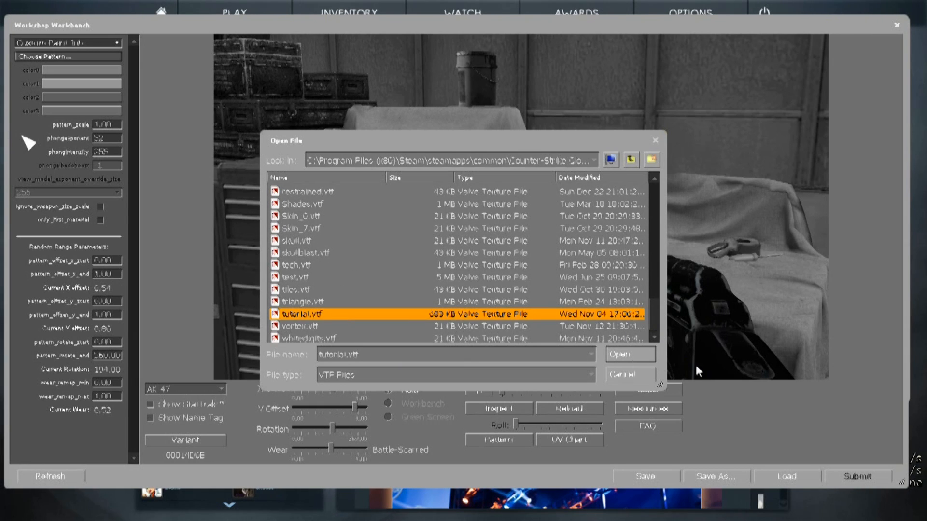
{"action": "left_click", "coordinate": [629, 353]}
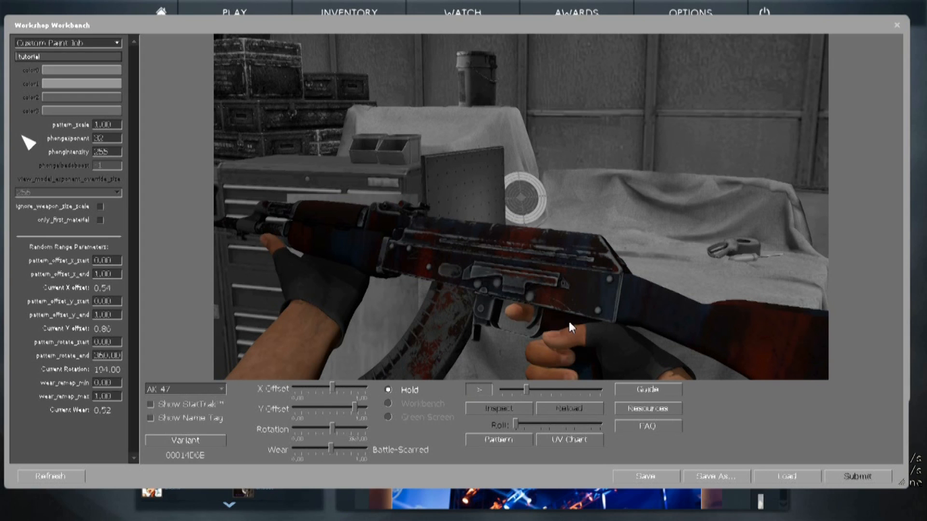
{"action": "mouse_move", "coordinate": [58, 72]}
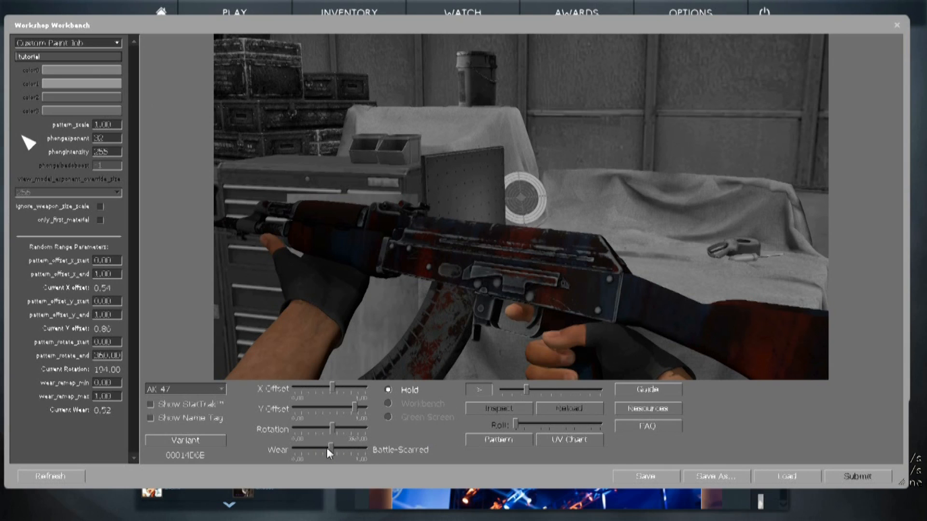
Set wear to Factory New and preview the AWP in the workbench scene, after trying Green Screen.
{"action": "left_click_drag", "start_coordinate": [331, 450], "coordinate": [289, 450]}
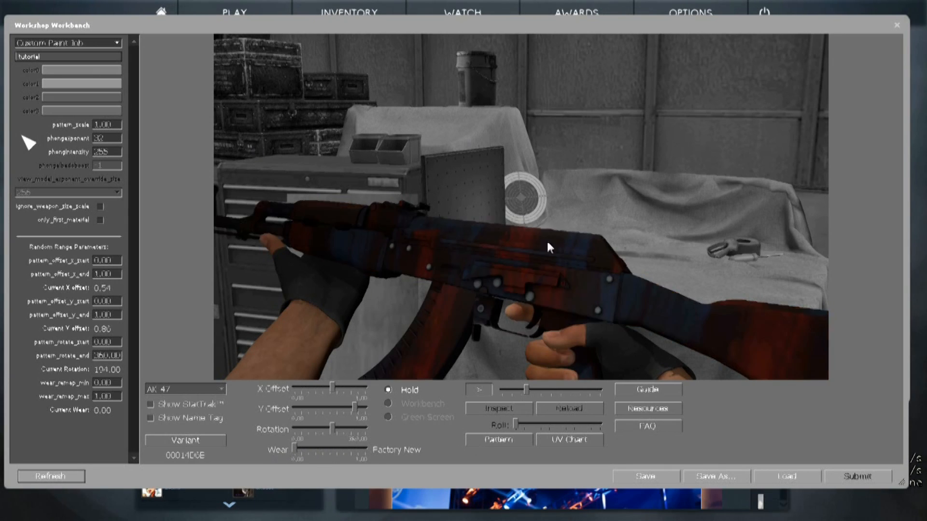
{"action": "mouse_move", "coordinate": [180, 177]}
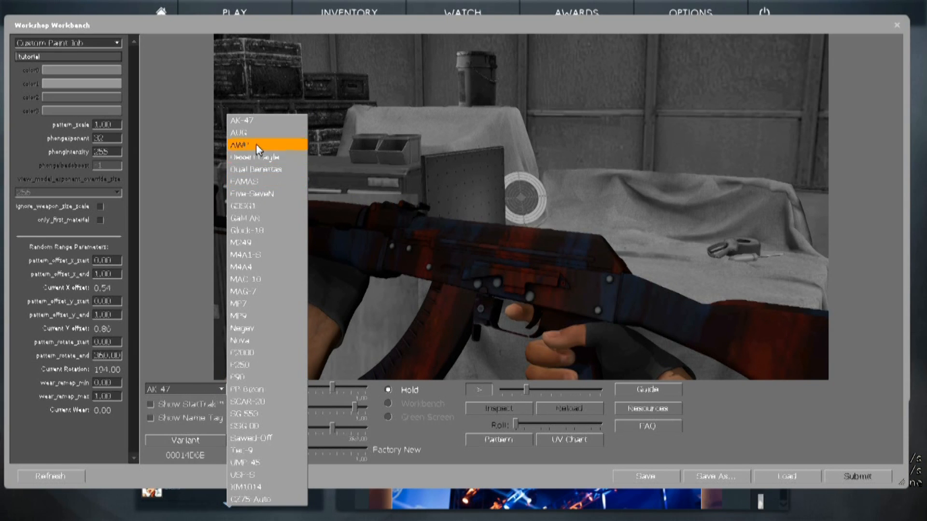
{"action": "left_click", "coordinate": [240, 145]}
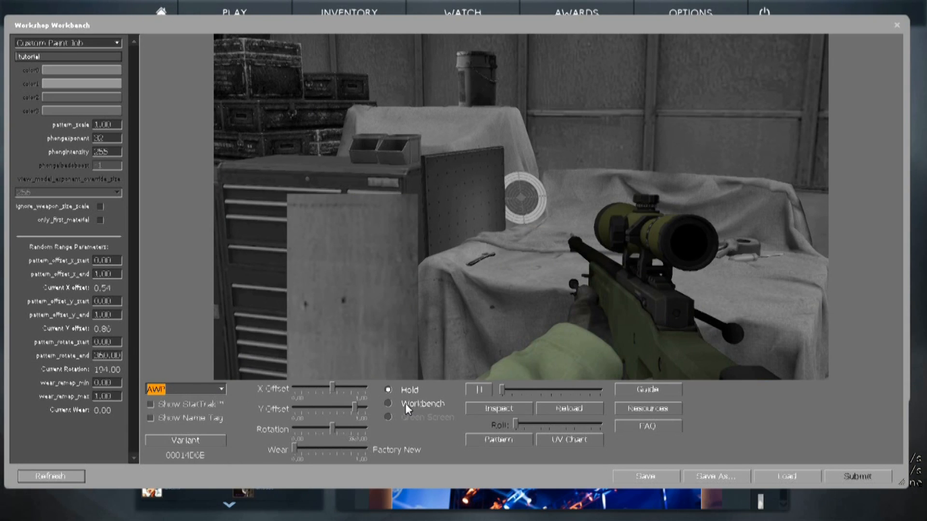
{"action": "left_click", "coordinate": [388, 417]}
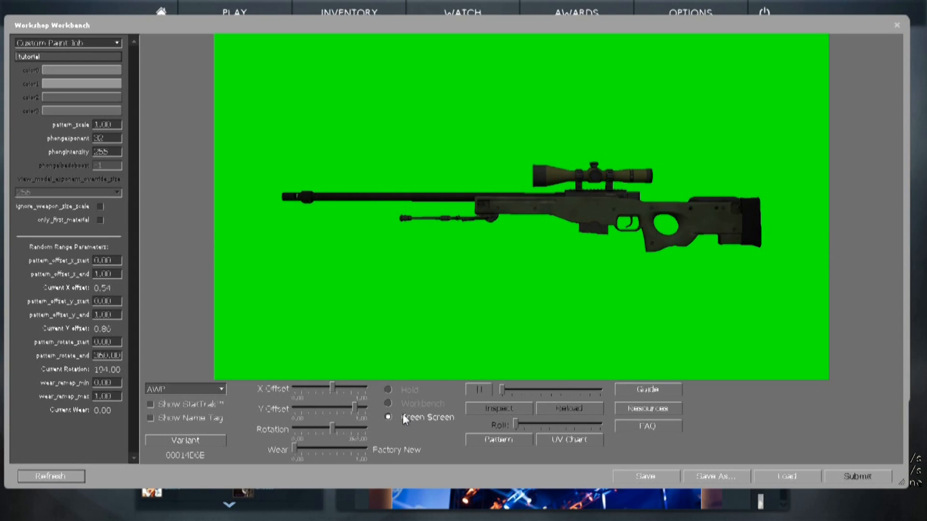
{"action": "left_click", "coordinate": [388, 404]}
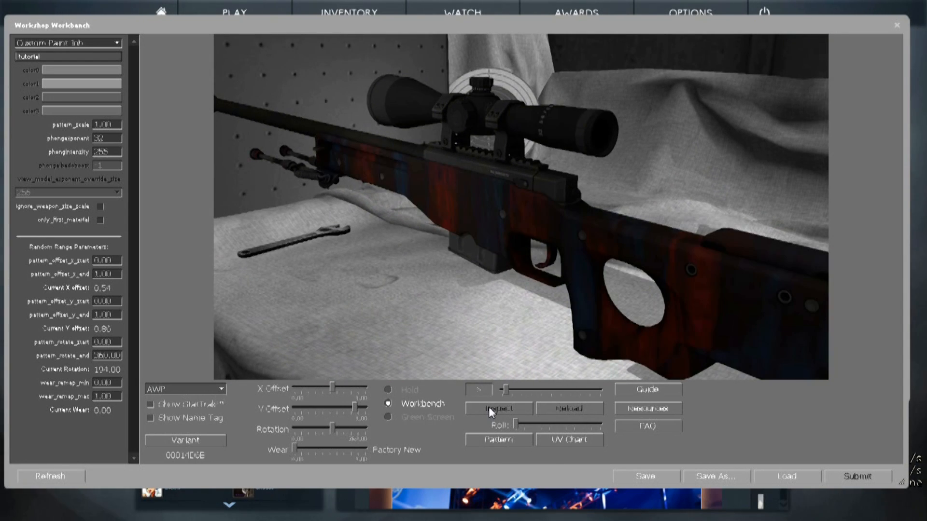
{"action": "mouse_move", "coordinate": [87, 130]}
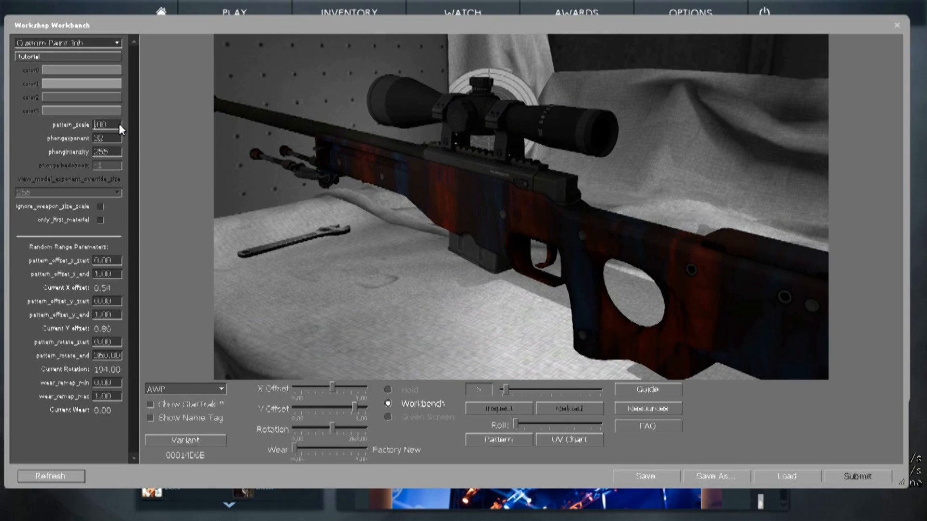
Shift the streak pattern horizontally along the AWP using the X Offset slider.
{"action": "type", "text": "3.00"}
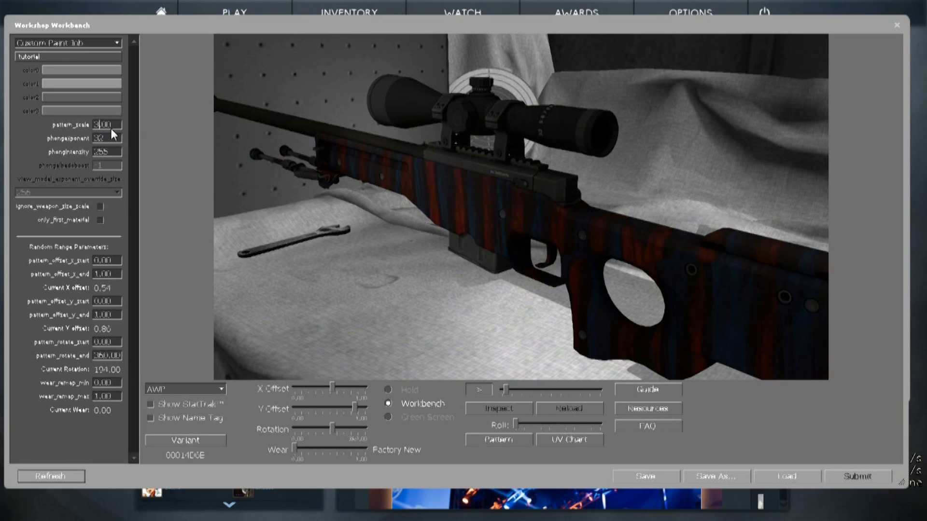
{"action": "mouse_move", "coordinate": [319, 163]}
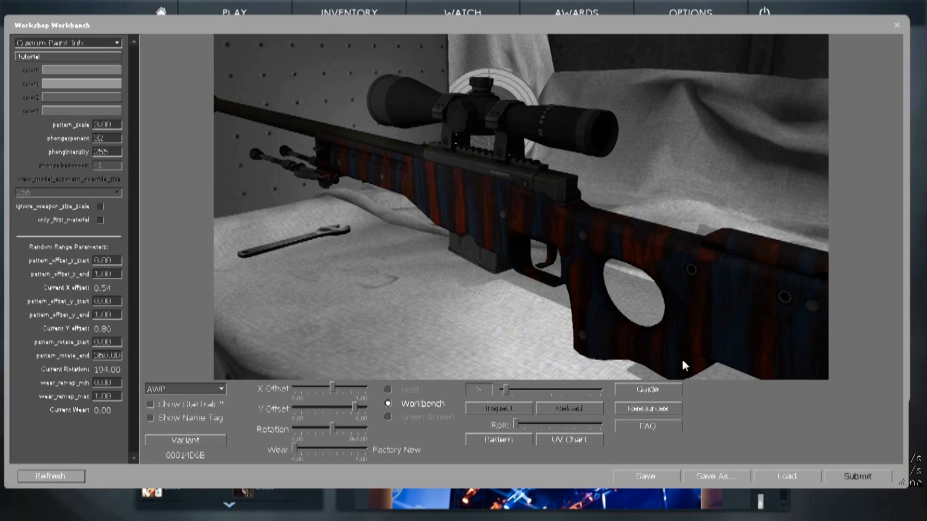
{"action": "mouse_move", "coordinate": [537, 298]}
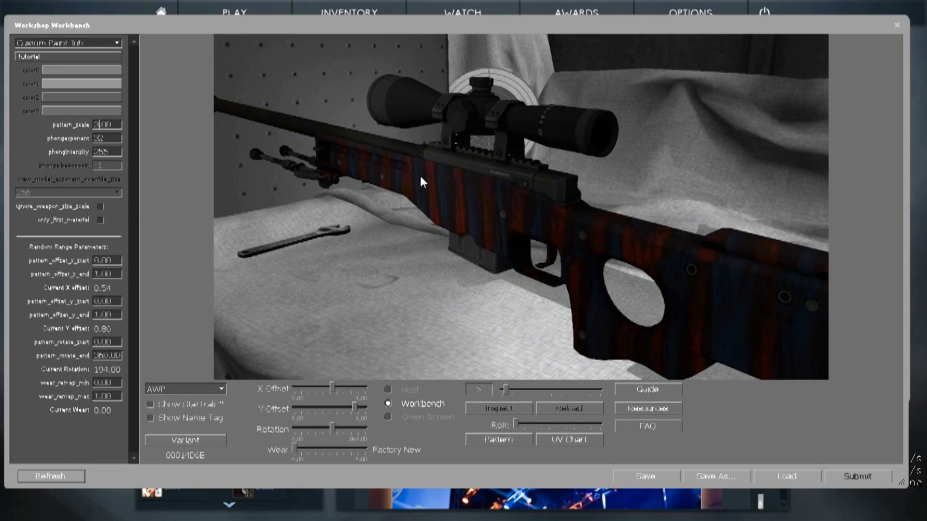
{"action": "mouse_move", "coordinate": [334, 390]}
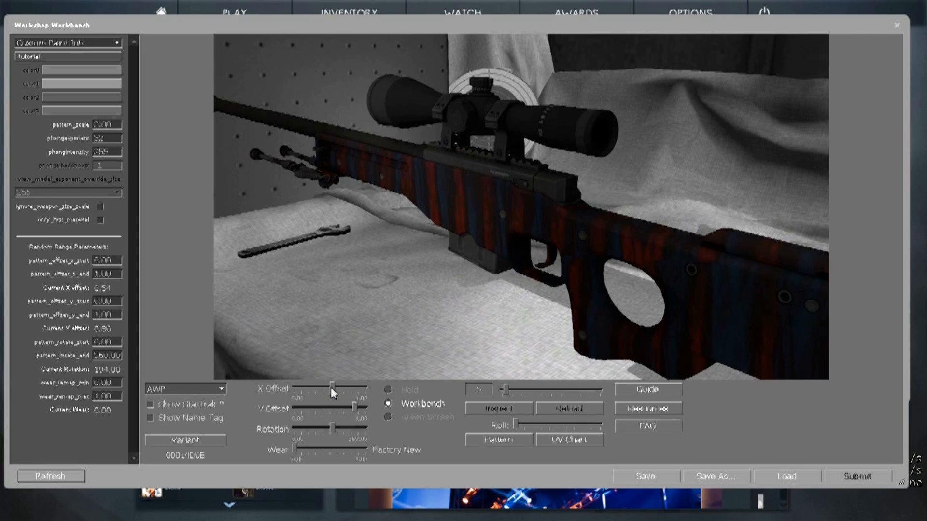
{"action": "left_click_drag", "start_coordinate": [331, 391], "coordinate": [297, 391]}
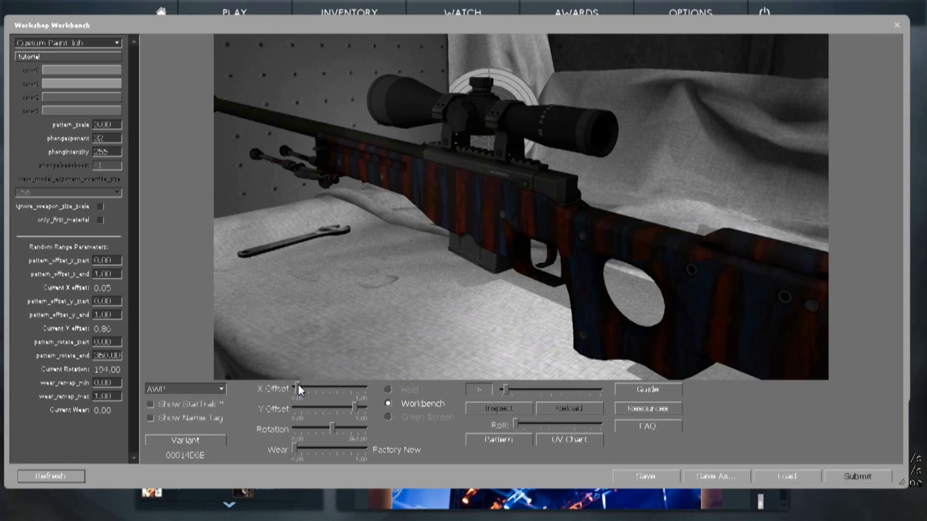
{"action": "left_click_drag", "start_coordinate": [296, 389], "coordinate": [358, 390]}
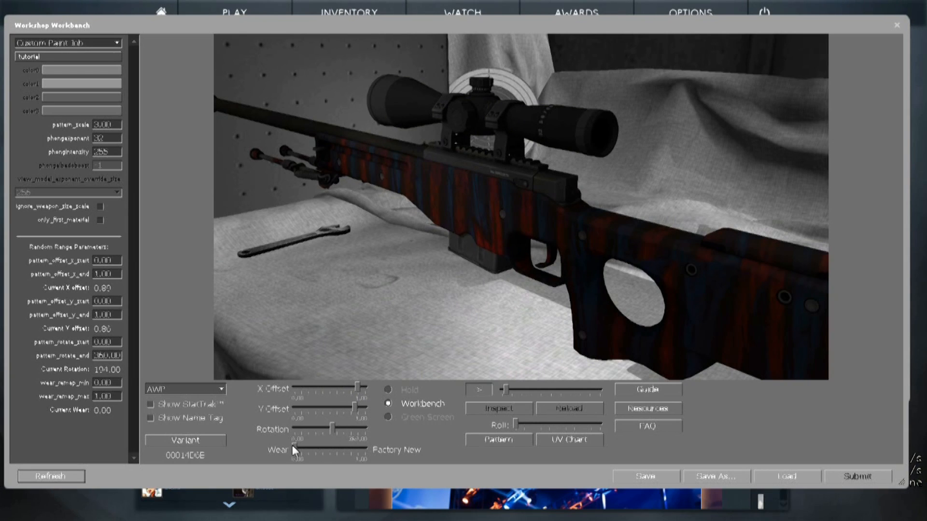
Rotate the pattern, sweeping the Rotation slider from zero up to 360.
{"action": "left_click_drag", "start_coordinate": [340, 427], "coordinate": [301, 427]}
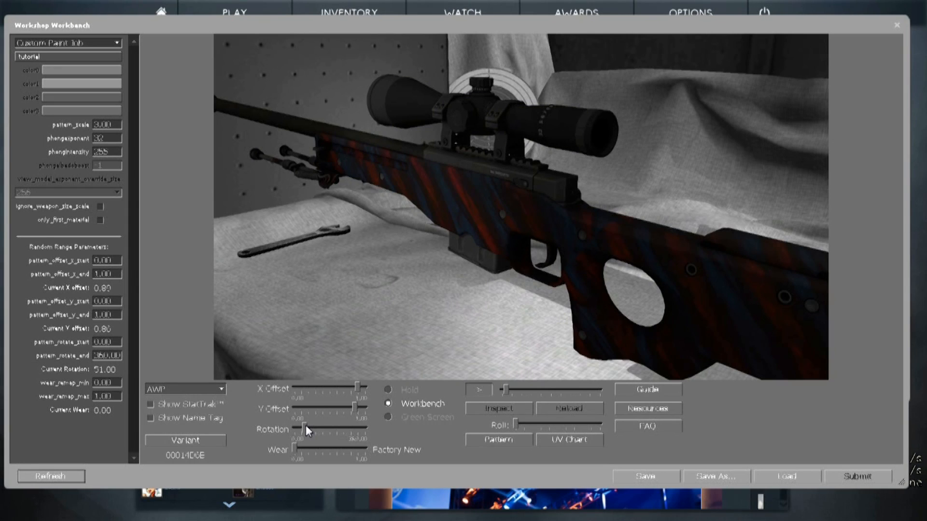
{"action": "left_click_drag", "start_coordinate": [310, 428], "coordinate": [287, 428]}
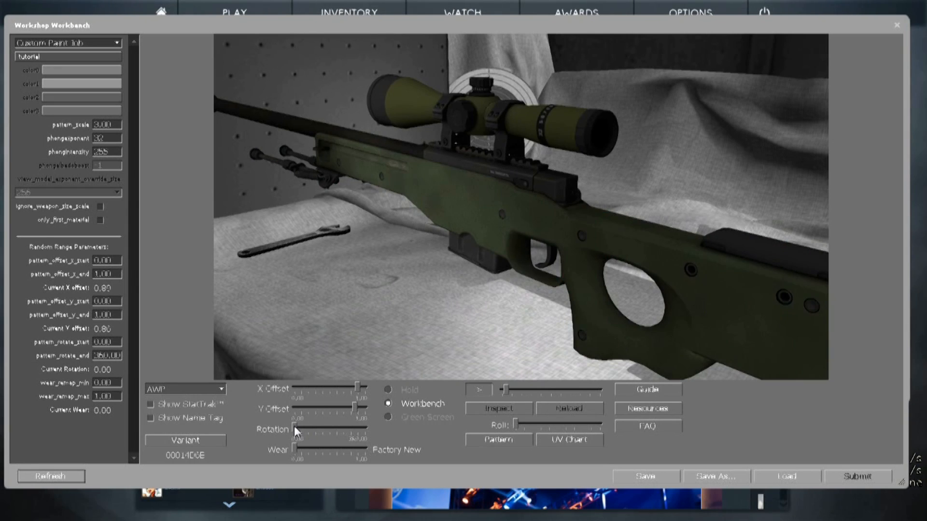
{"action": "left_click_drag", "start_coordinate": [295, 428], "coordinate": [363, 428]}
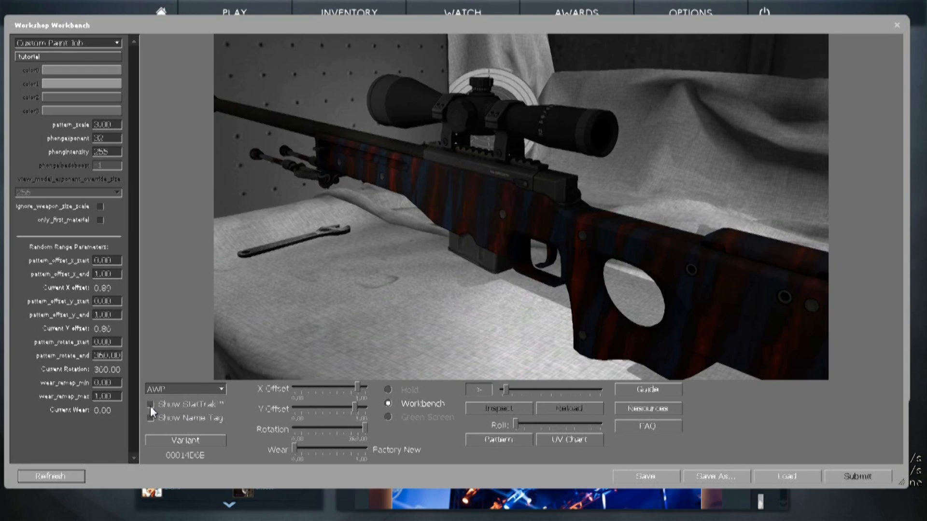
Show the StatTrak counter on the AWP and generate several random finish variants.
{"action": "left_click", "coordinate": [151, 405]}
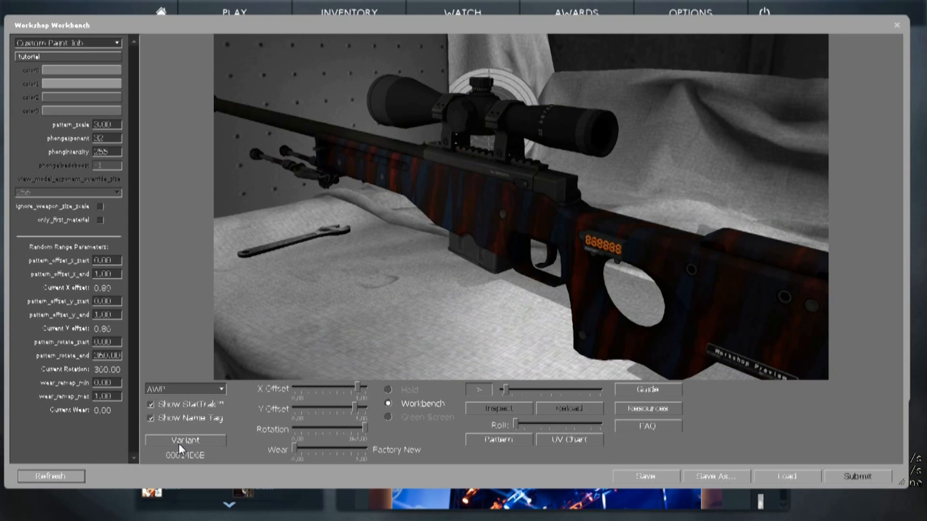
{"action": "left_click", "coordinate": [185, 440]}
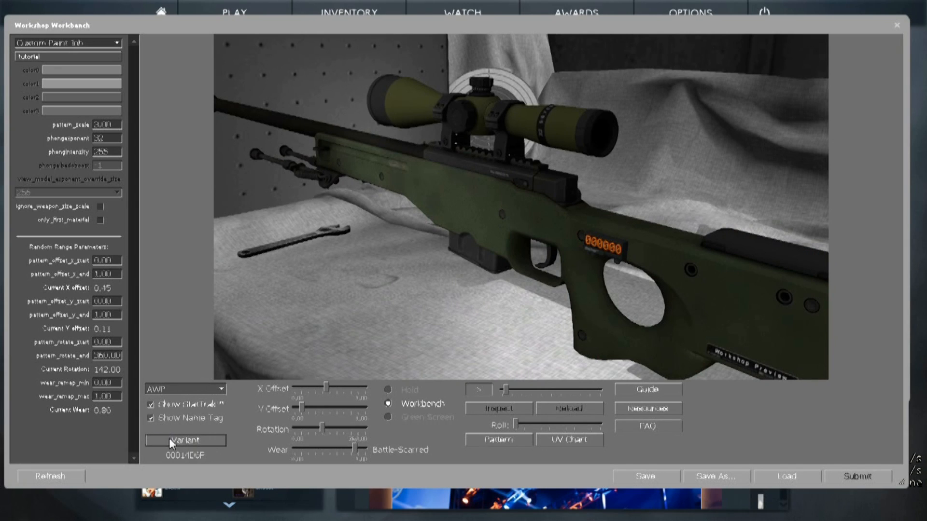
{"action": "left_click", "coordinate": [185, 441]}
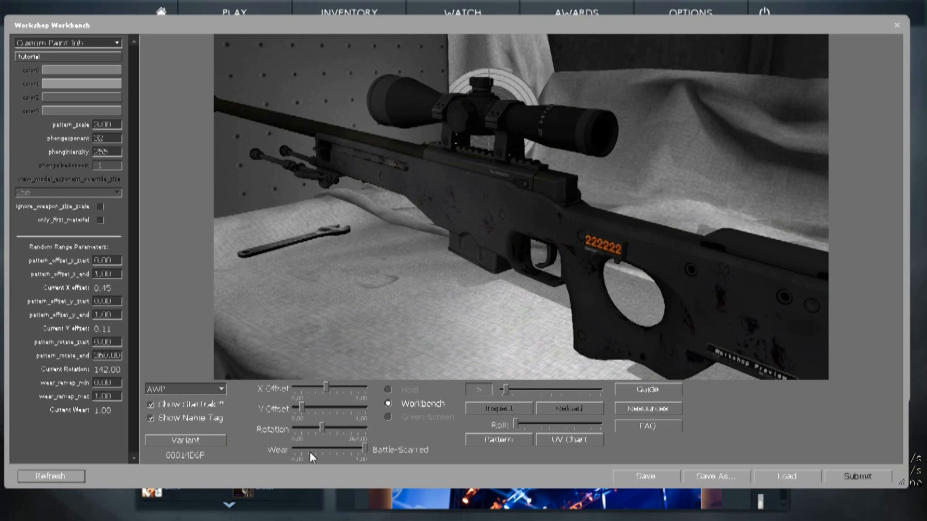
{"action": "left_click", "coordinate": [185, 440]}
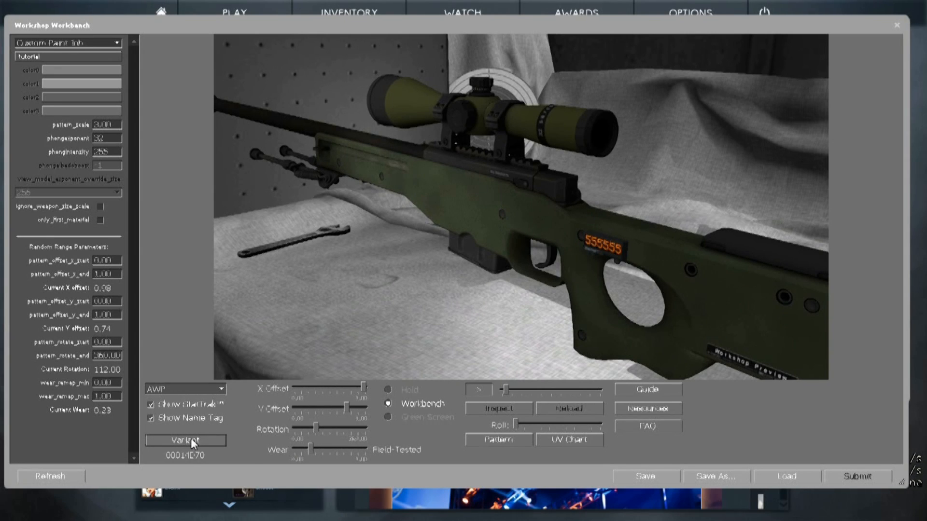
{"action": "left_click", "coordinate": [185, 441]}
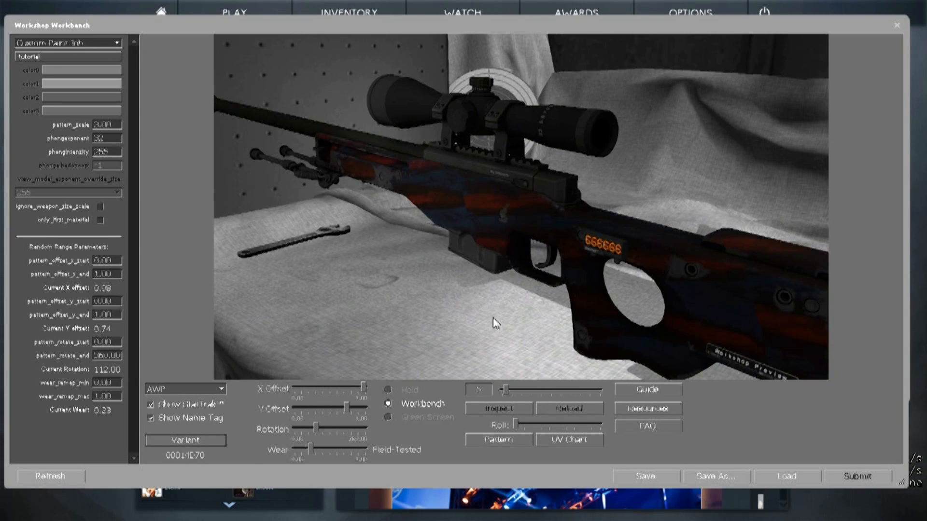
{"action": "mouse_move", "coordinate": [151, 137]}
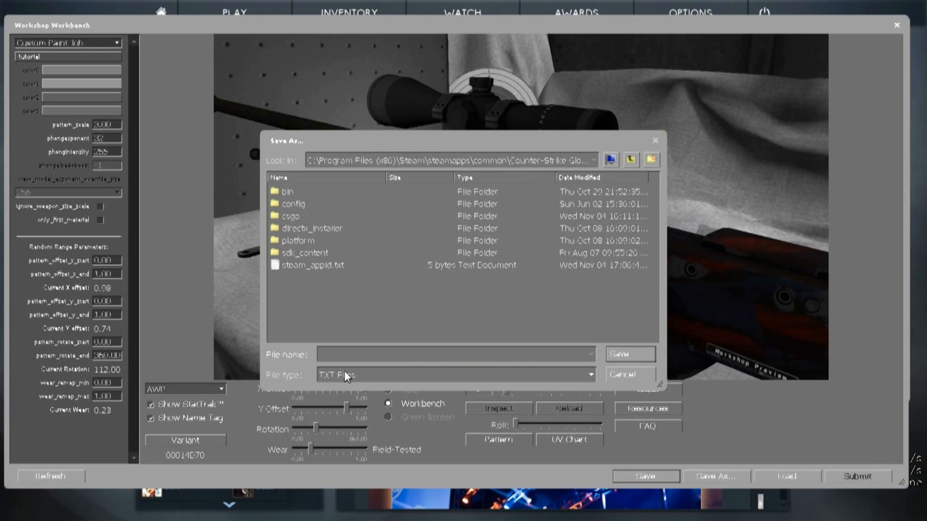
{"action": "mouse_move", "coordinate": [307, 220]}
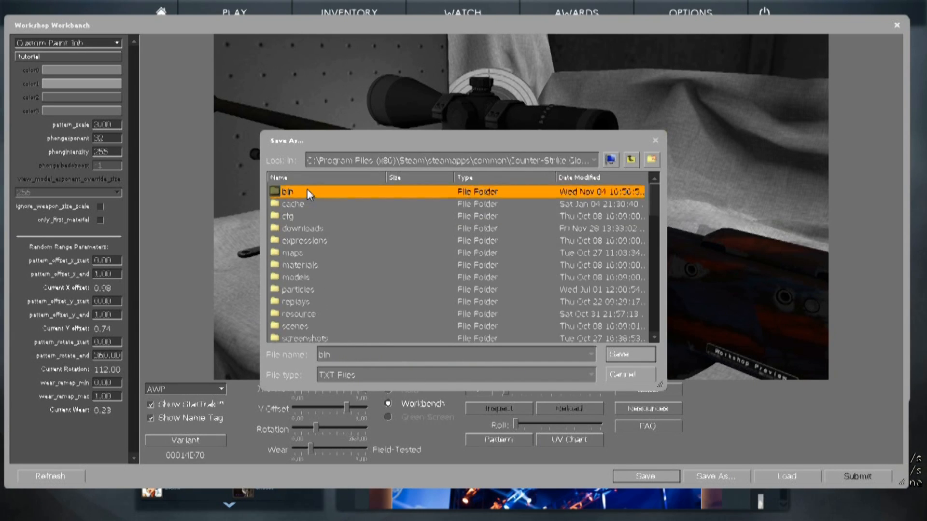
Save the finish settings as tutorial.TXT in the saved workbench files folder.
{"action": "double_click", "coordinate": [287, 191]}
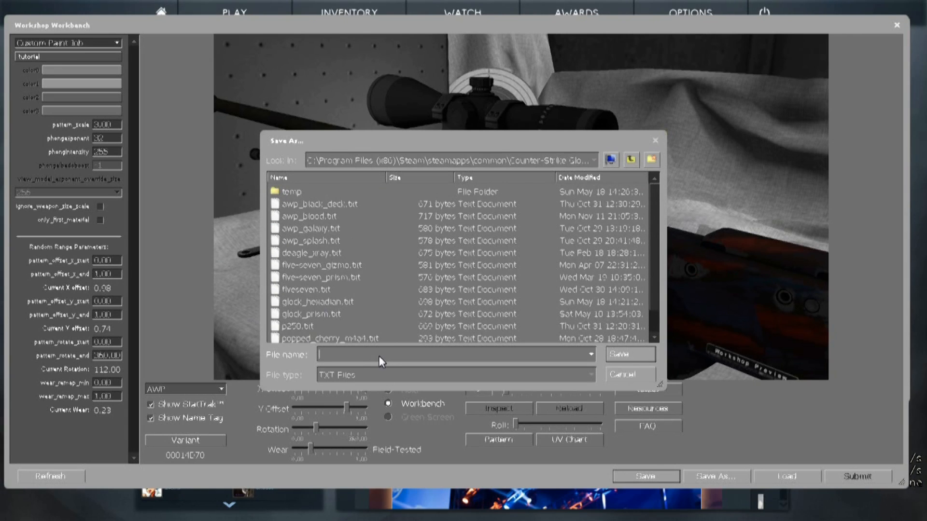
{"action": "type", "text": "tutorial"}
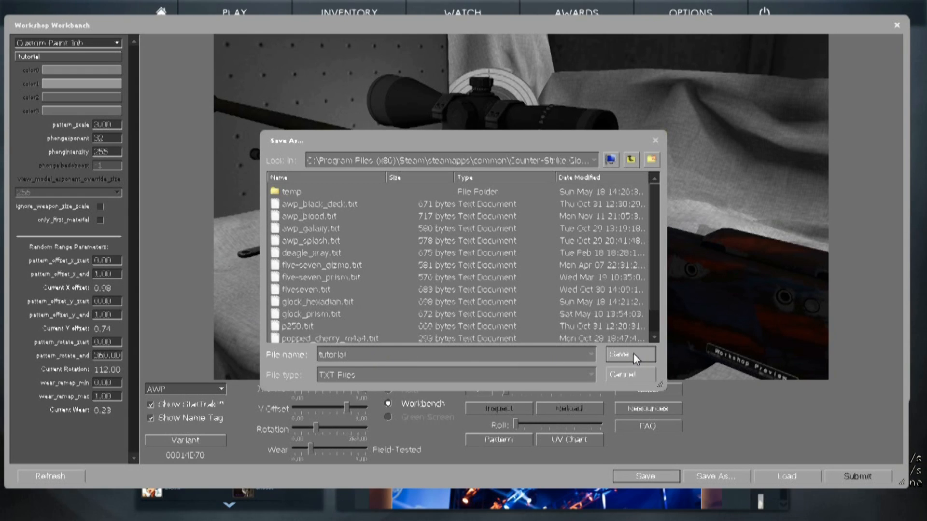
{"action": "left_click", "coordinate": [629, 355]}
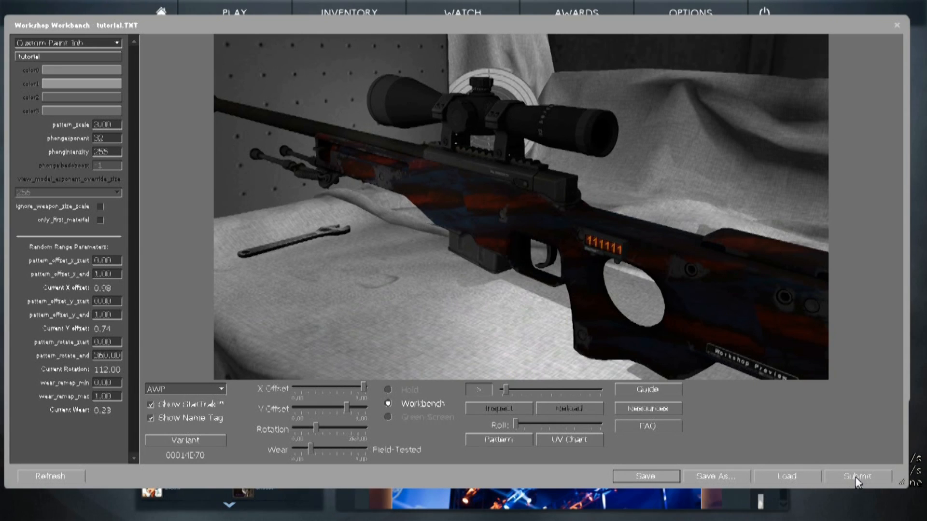
Open the Submit form with title 'Tutorial' and description 'blah', then browse for a preview image.
{"action": "left_click", "coordinate": [858, 476]}
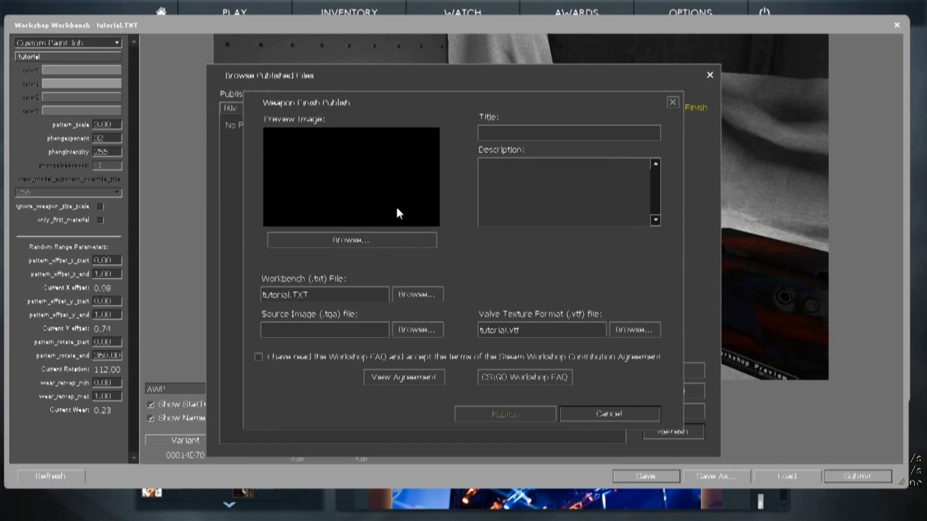
{"action": "left_click", "coordinate": [568, 132]}
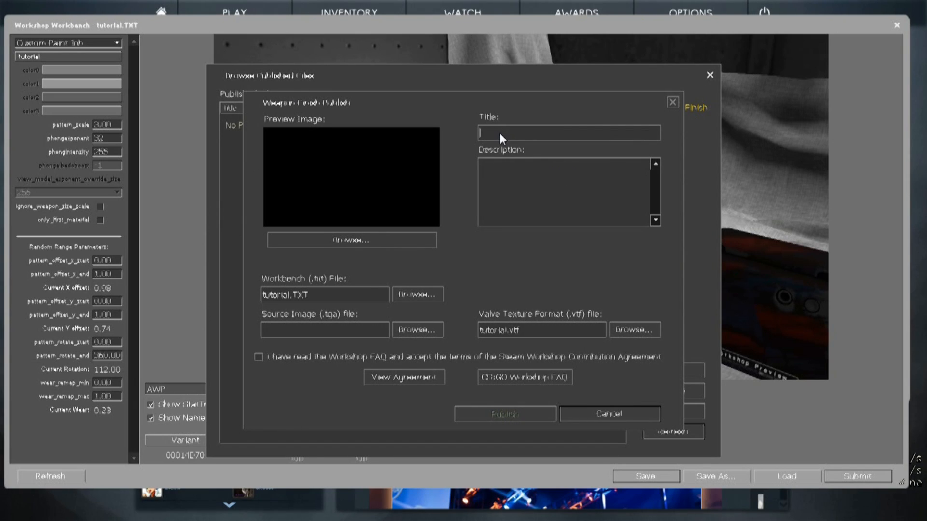
{"action": "type", "text": "Tutorial"}
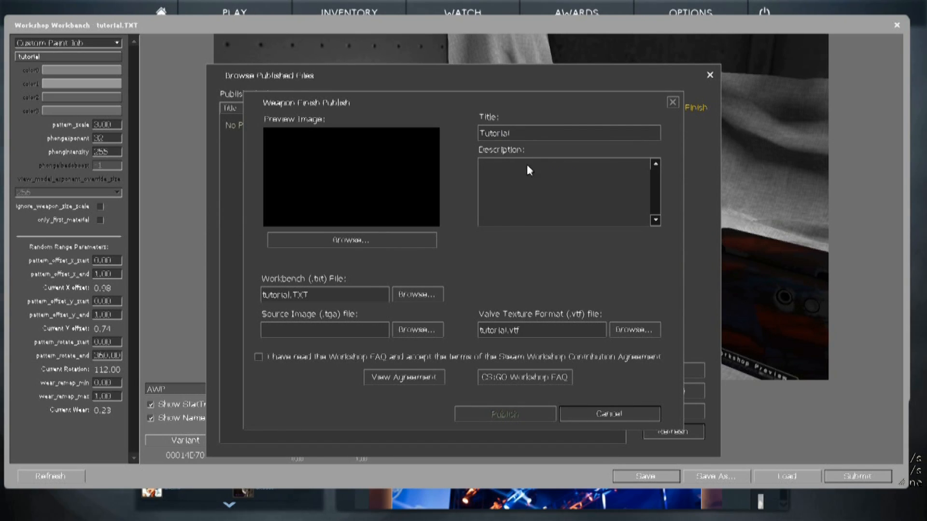
{"action": "type", "text": "blah"}
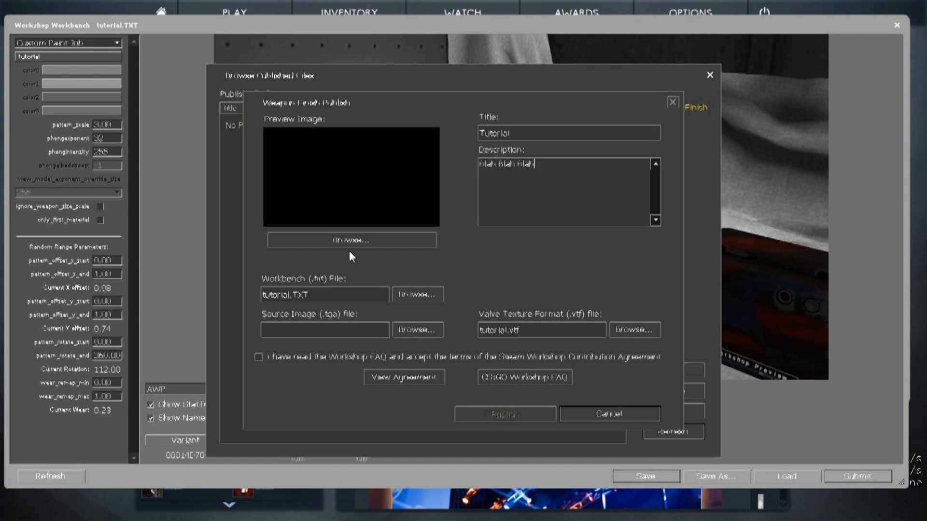
{"action": "left_click", "coordinate": [350, 240]}
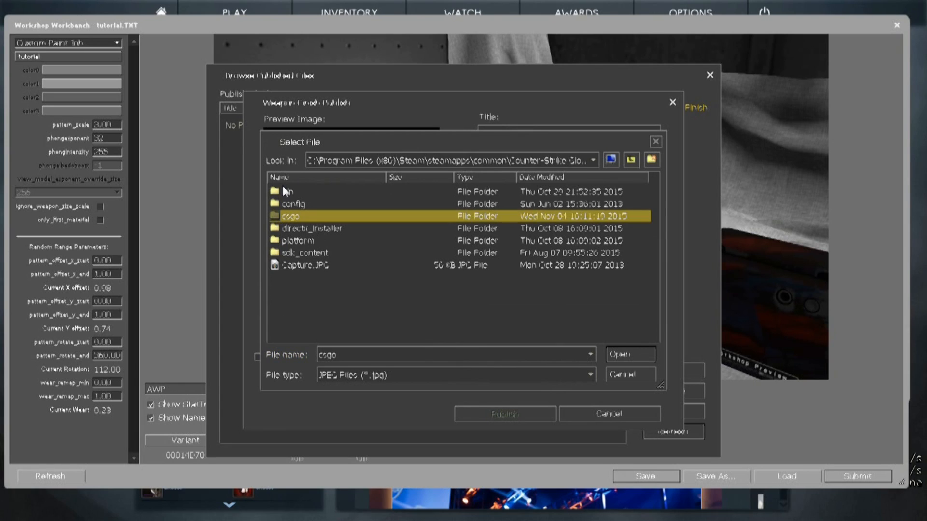
{"action": "mouse_move", "coordinate": [295, 233]}
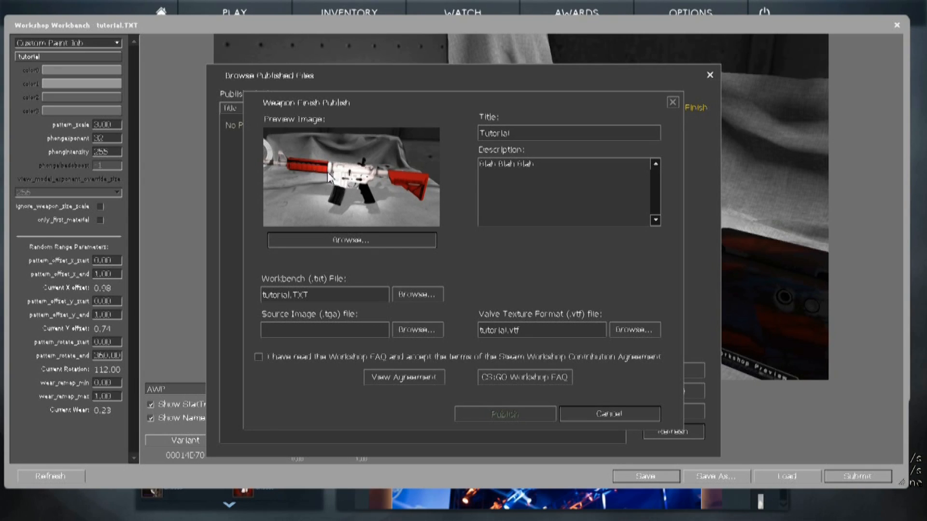
{"action": "mouse_move", "coordinate": [387, 170]}
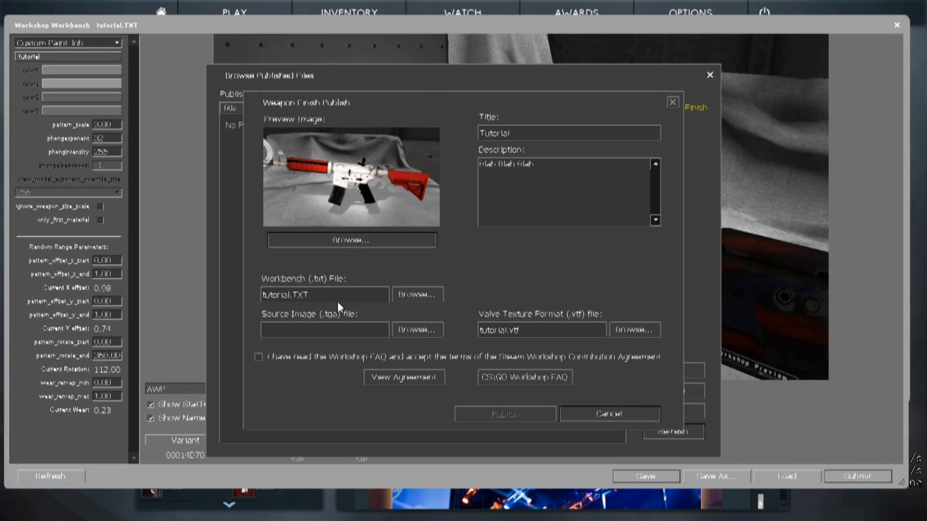
{"action": "mouse_move", "coordinate": [333, 309]}
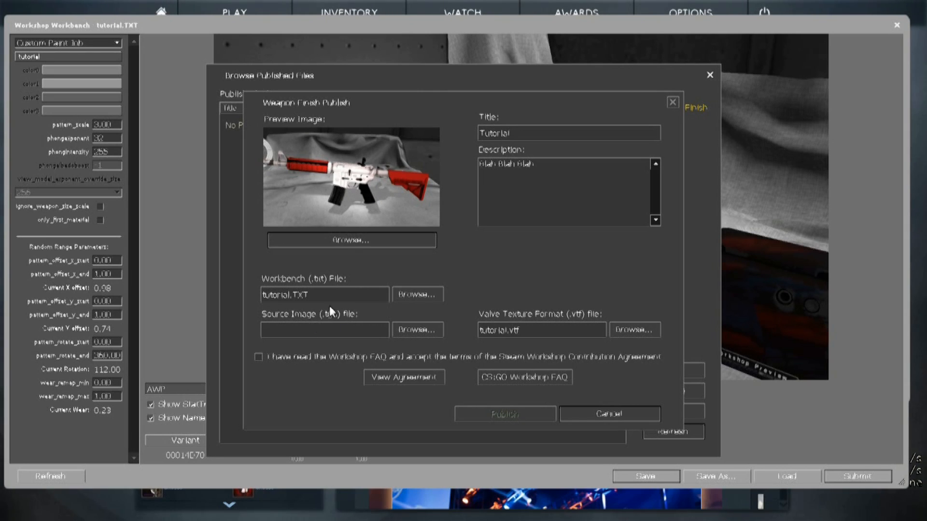
Pick the preview image, tick the Workshop agreement, then cancel the publish form.
{"action": "left_click", "coordinate": [417, 330]}
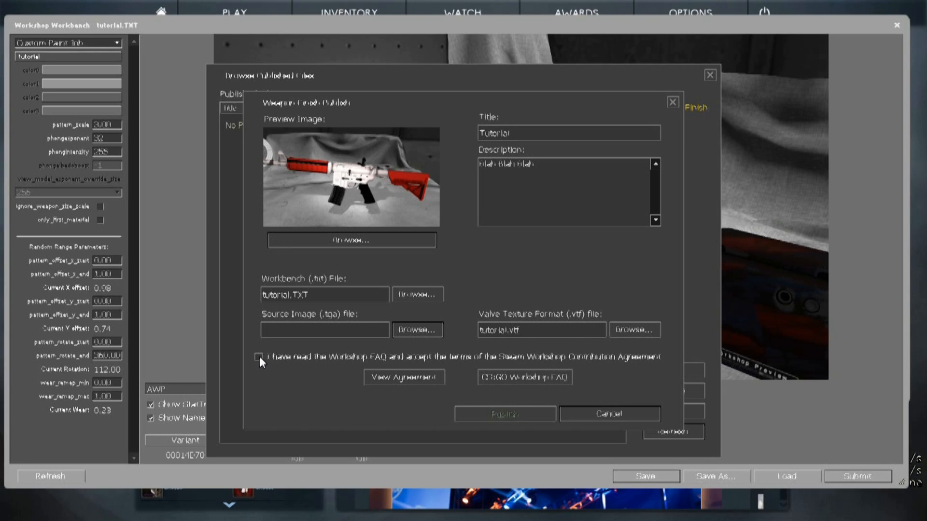
{"action": "left_click", "coordinate": [258, 357]}
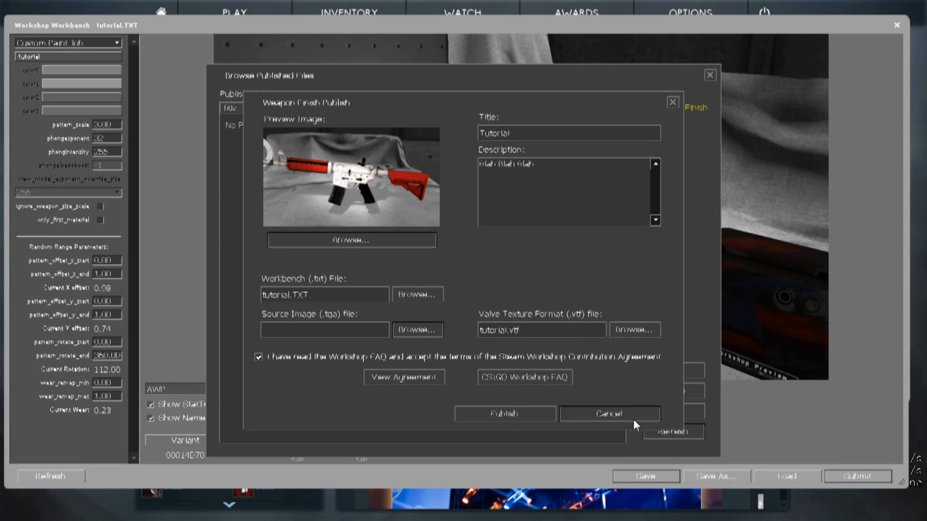
{"action": "left_click", "coordinate": [609, 413]}
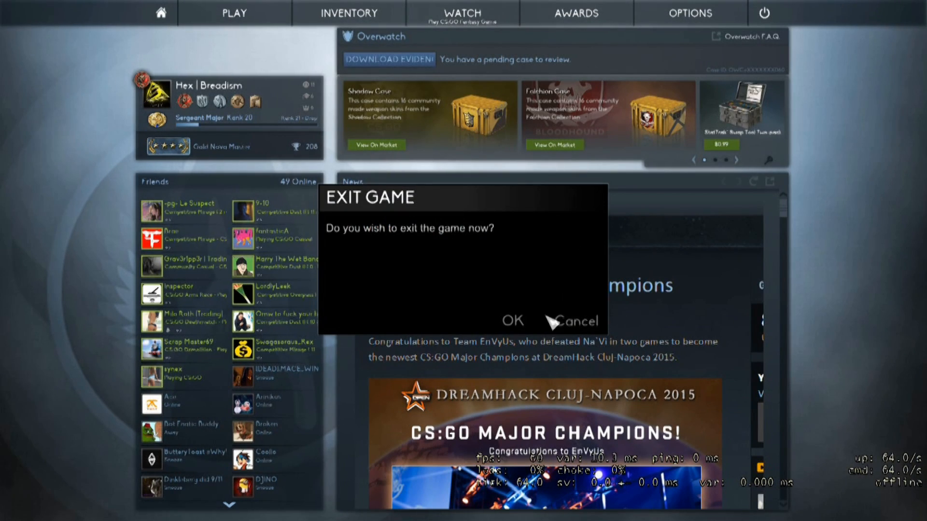
Confirm exiting CS:GO and move the dark thumbnail icon up beside Paint.NET.
{"action": "left_click", "coordinate": [512, 321]}
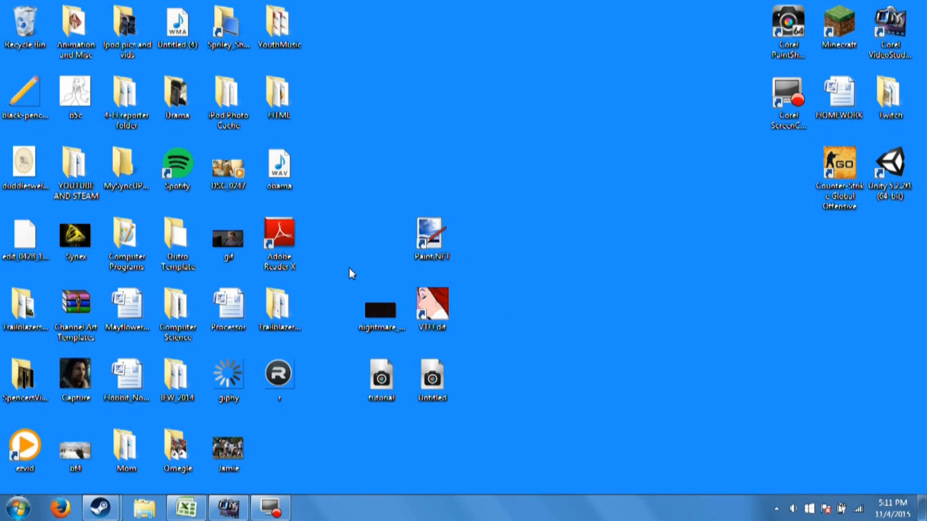
{"action": "left_click_drag", "start_coordinate": [380, 310], "coordinate": [534, 172]}
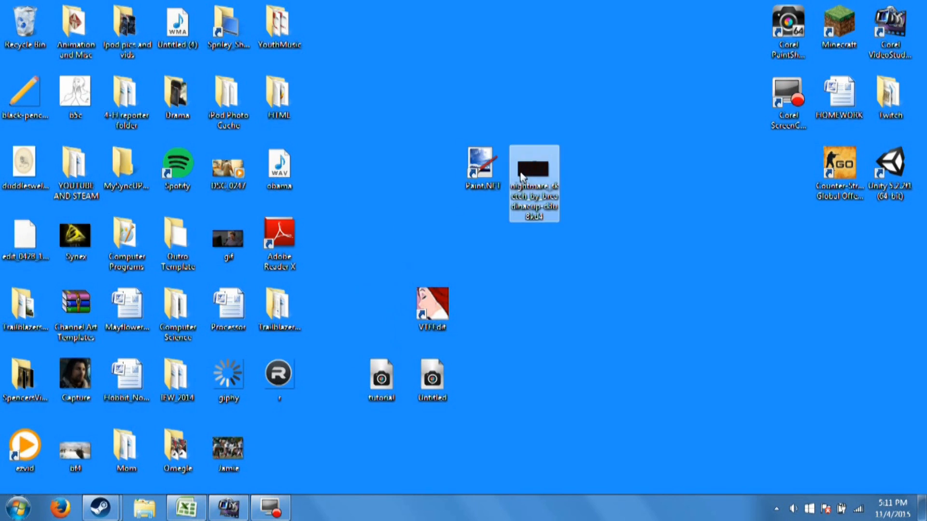